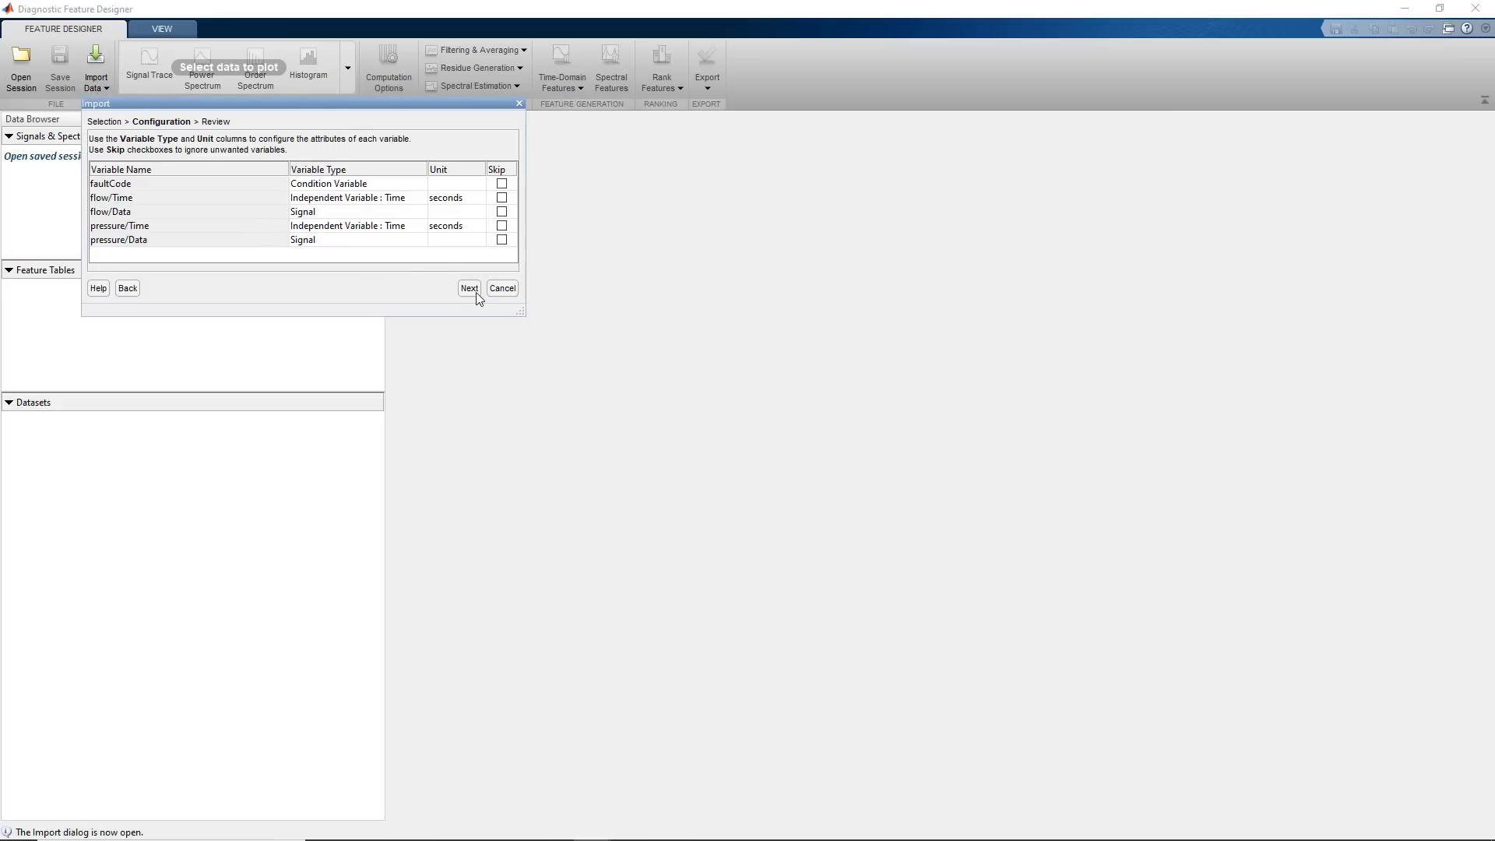
- Complete the pump ensemble import, select flow/Data and plot its signal traces for all members
{"action": "left_click", "coordinate": [469, 289]}
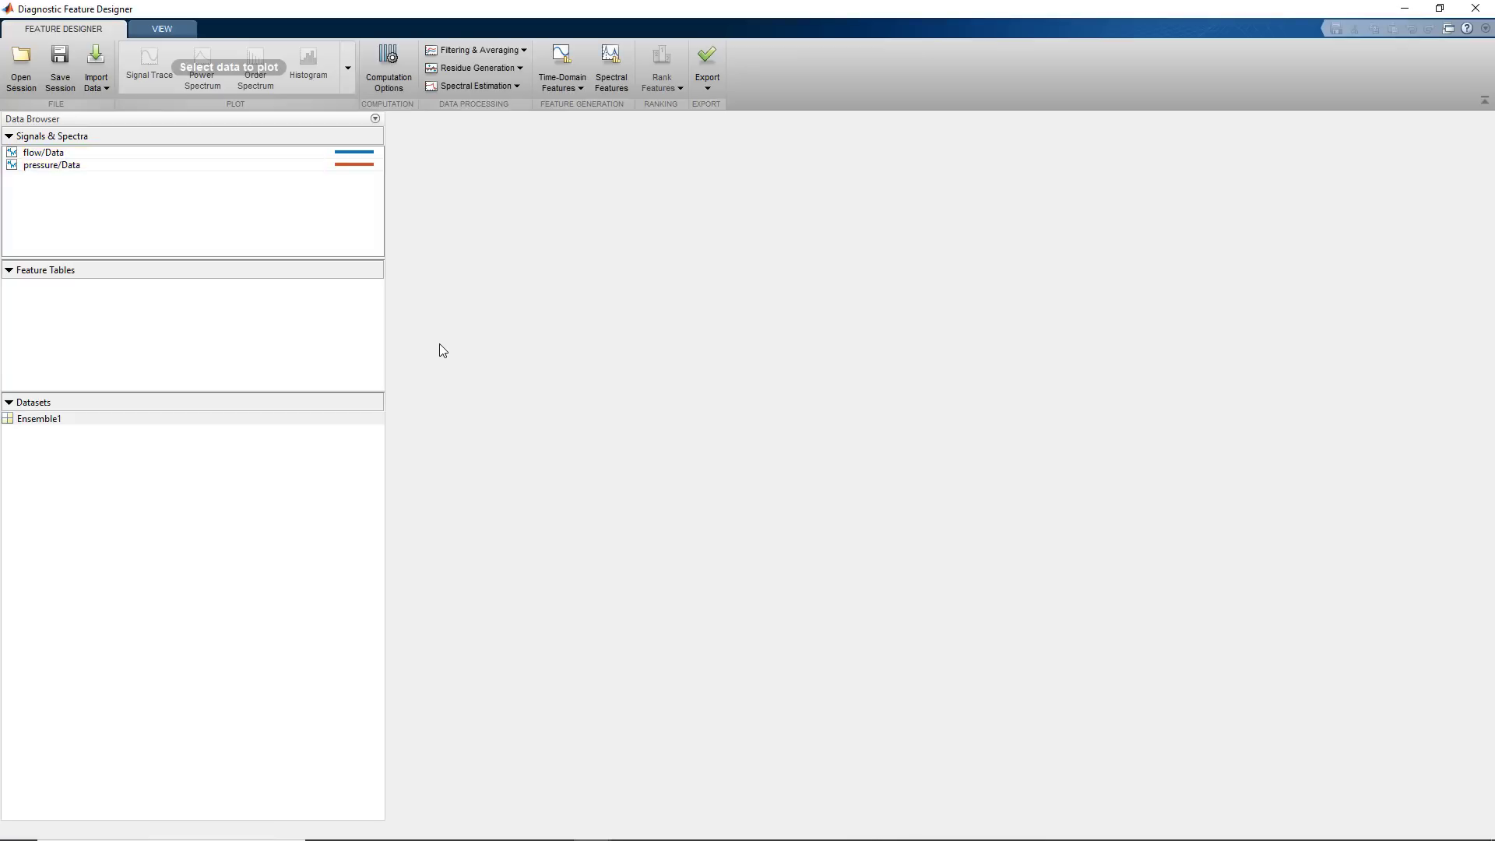
{"action": "left_click", "coordinate": [39, 152]}
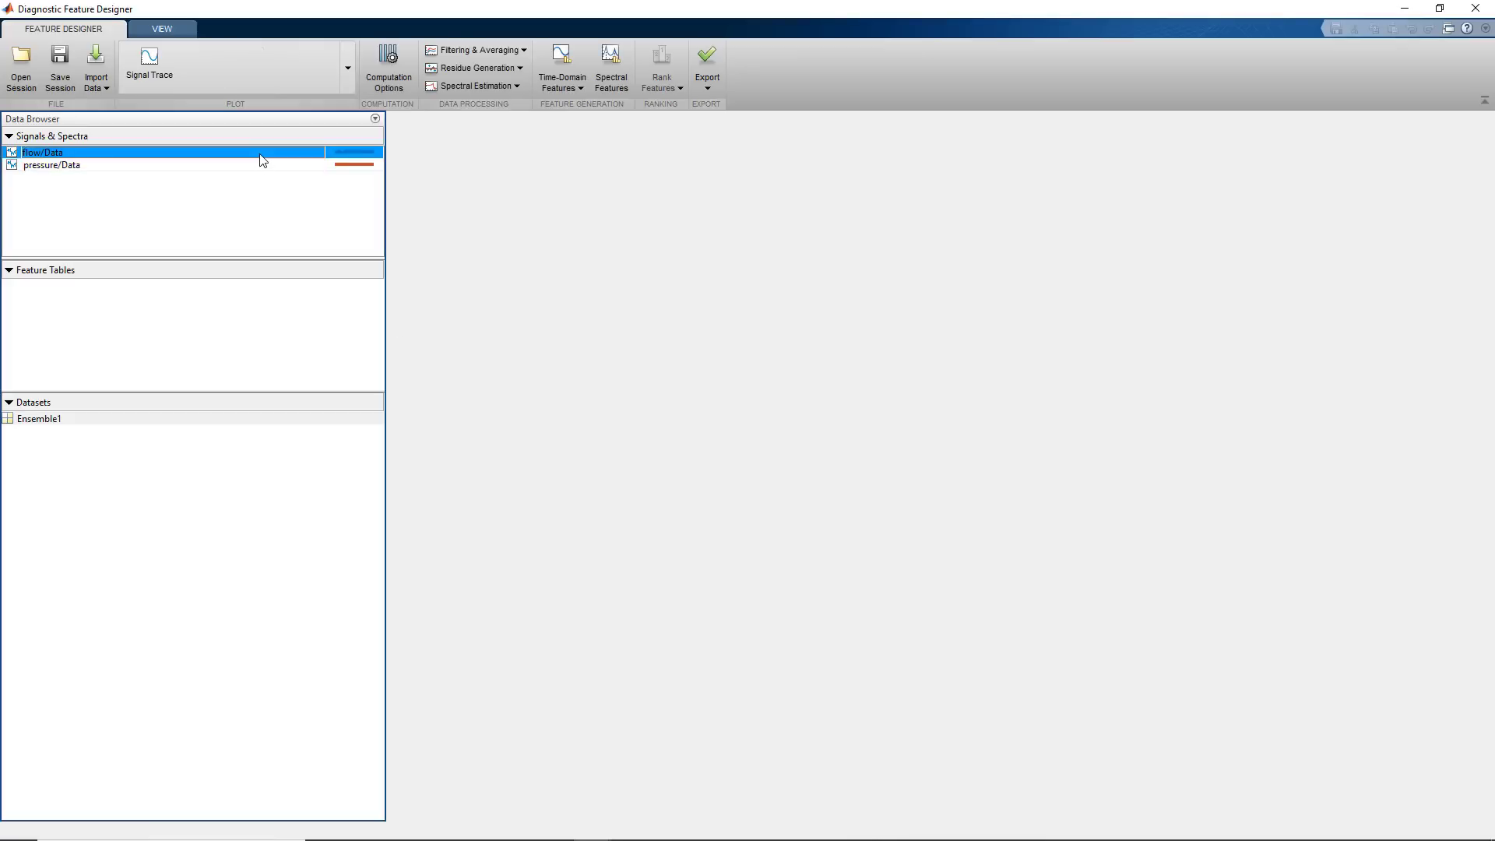
{"action": "left_click", "coordinate": [149, 60]}
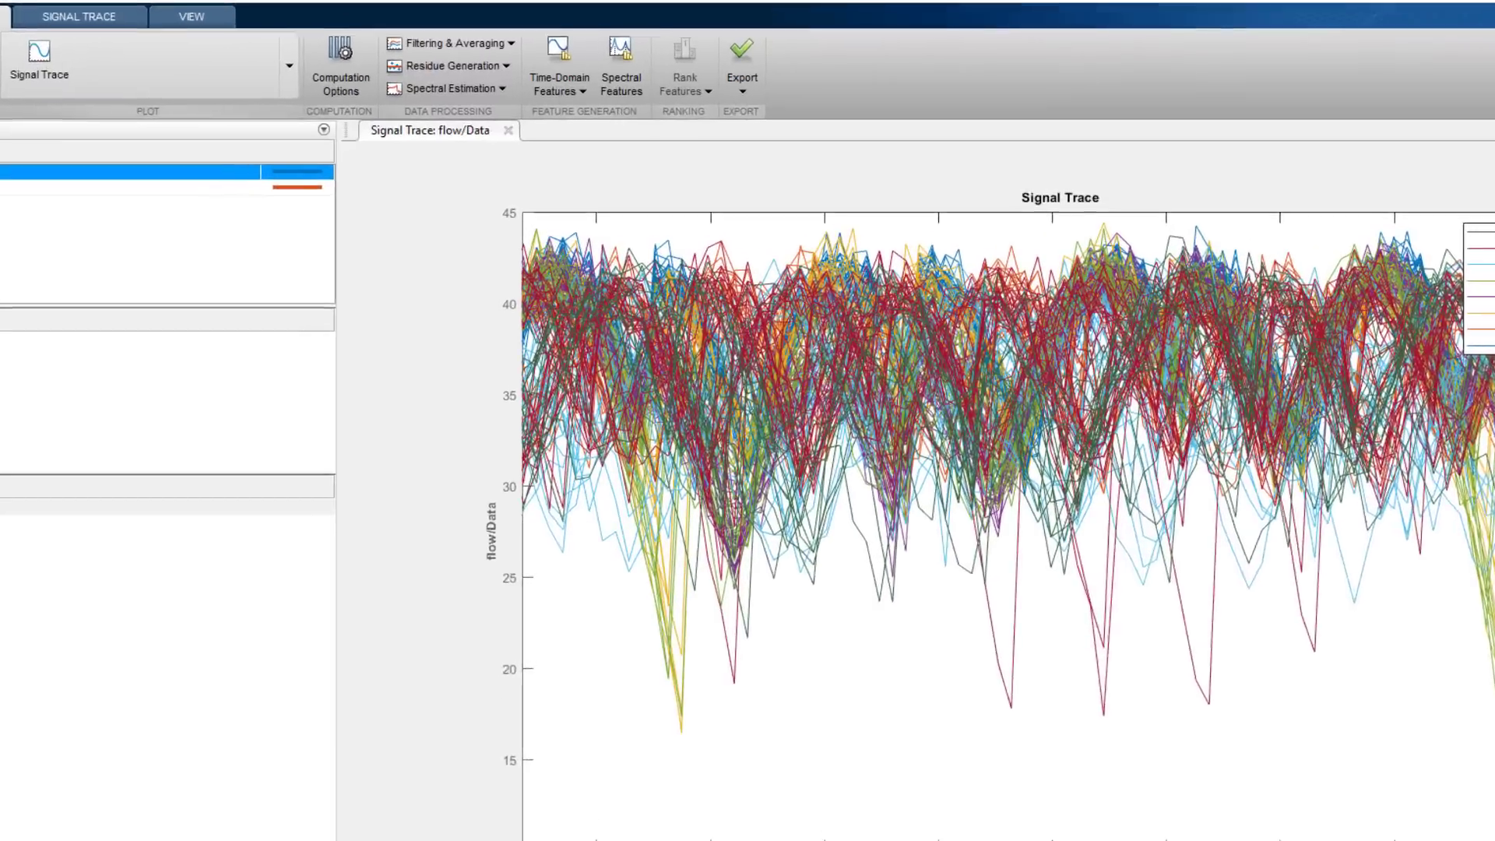
- Compute all statistical signal features of flow/Data into FeatureTable1
{"action": "left_click", "coordinate": [557, 65]}
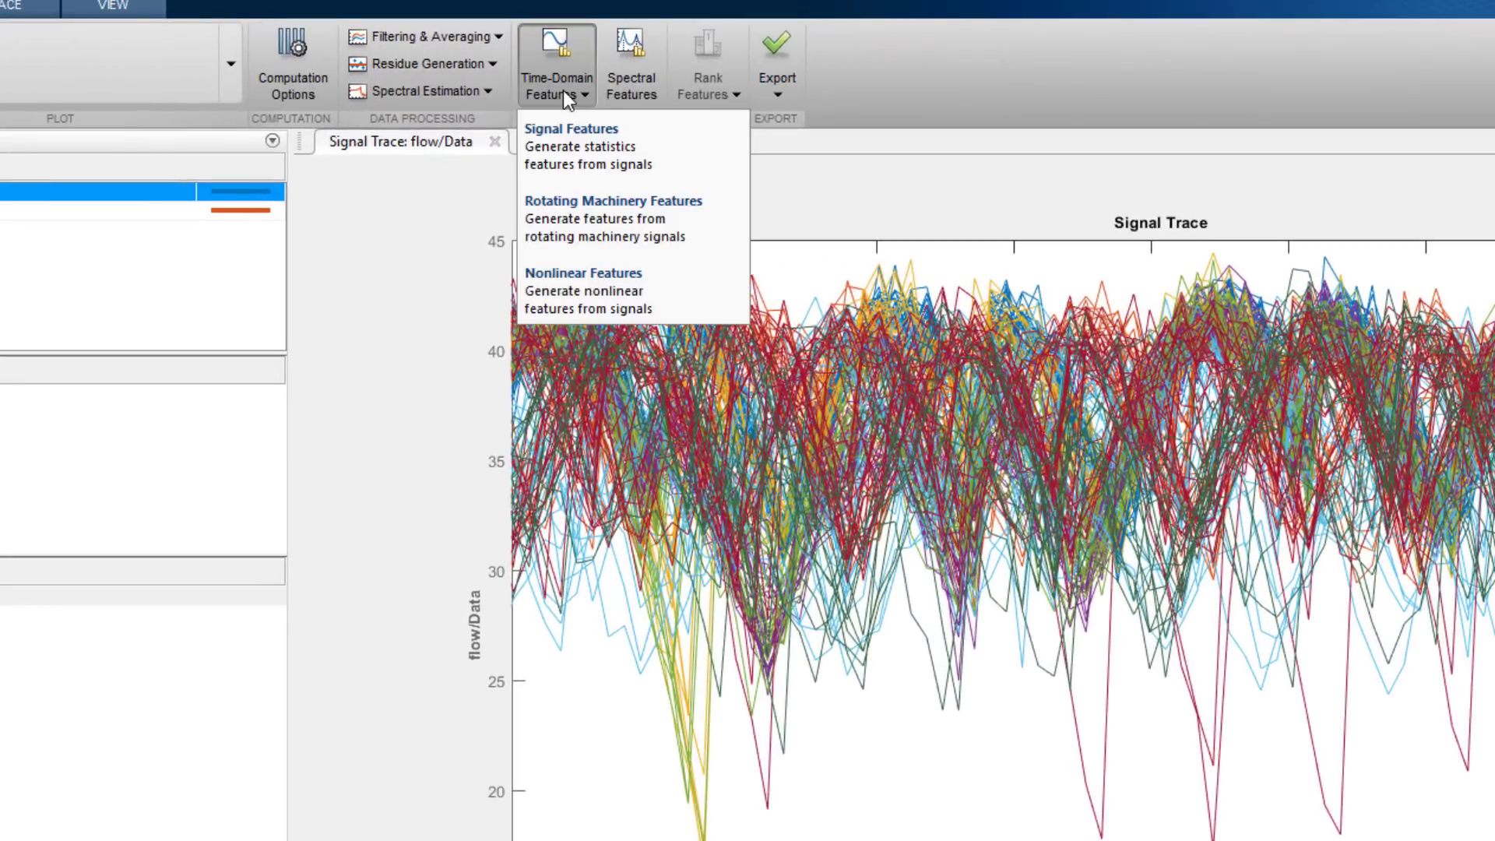
{"action": "left_click", "coordinate": [570, 128]}
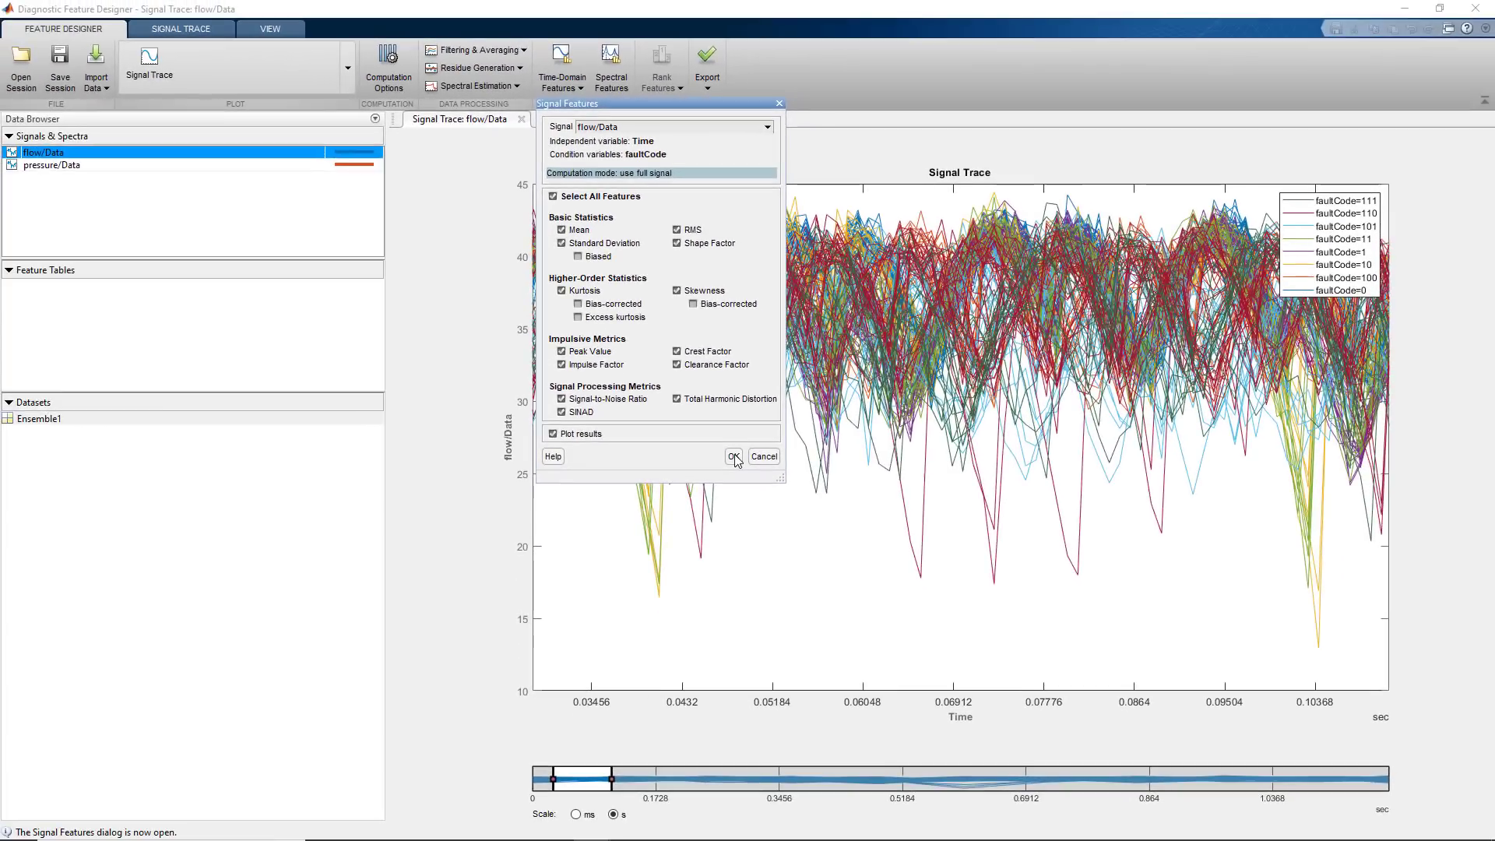
{"action": "left_click", "coordinate": [736, 456]}
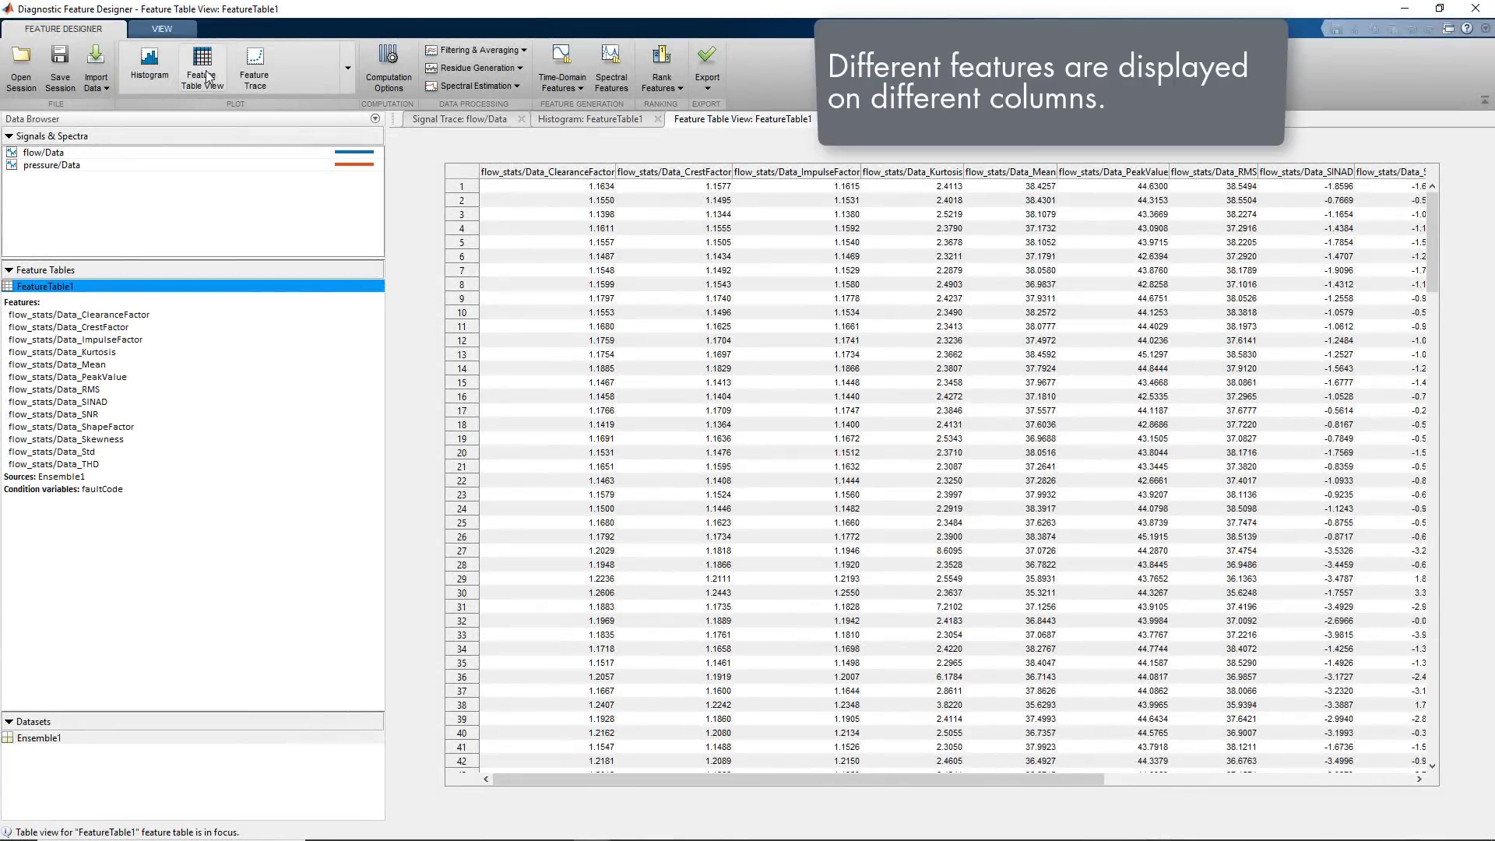
{"action": "mouse_move", "coordinate": [415, 112]}
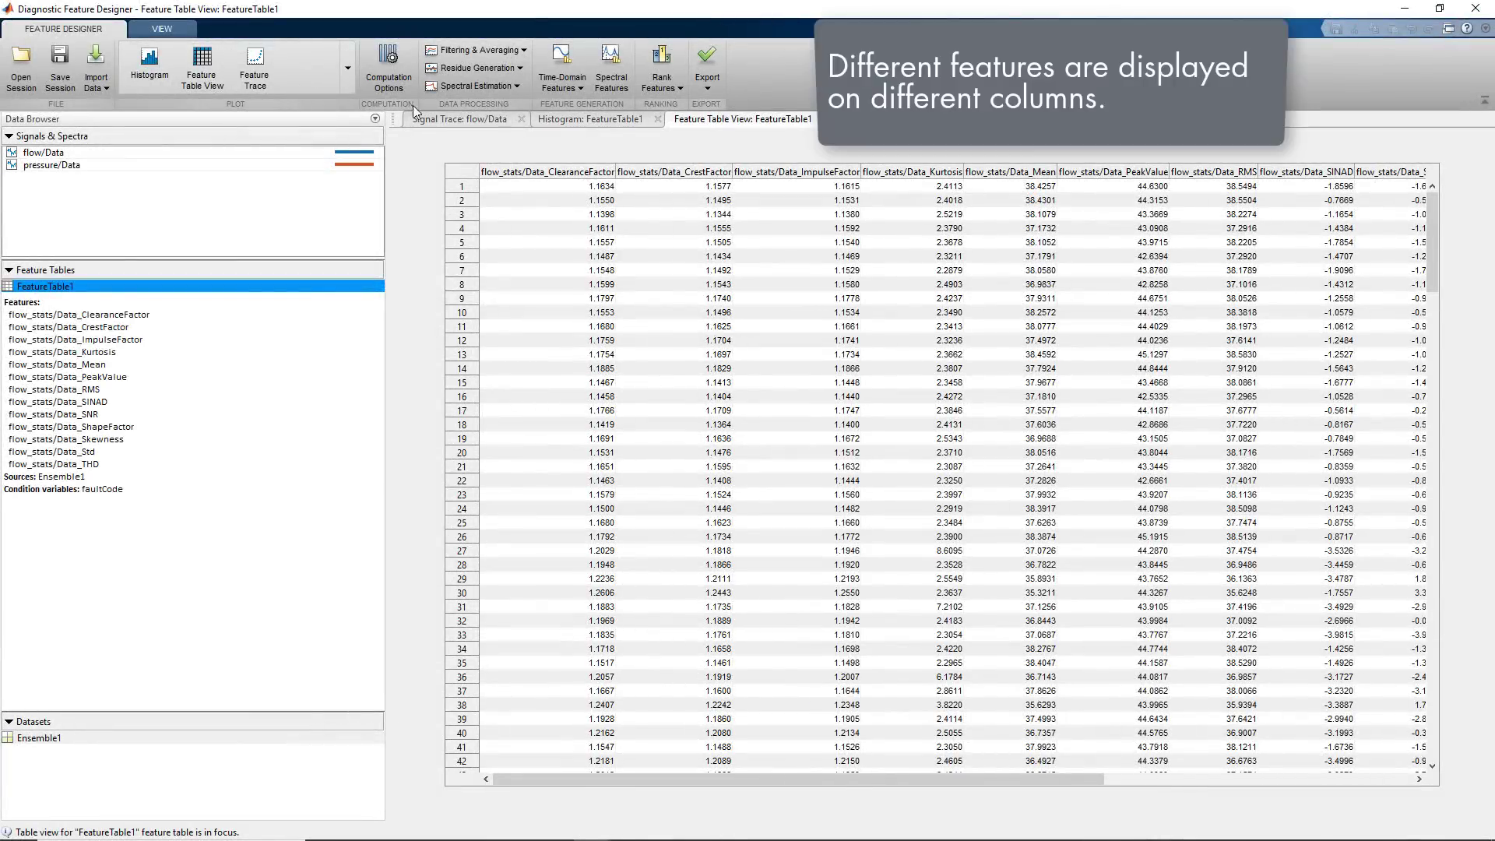
- Show FeatureTable1's feature histograms colored by faultCode
{"action": "left_click", "coordinate": [584, 118]}
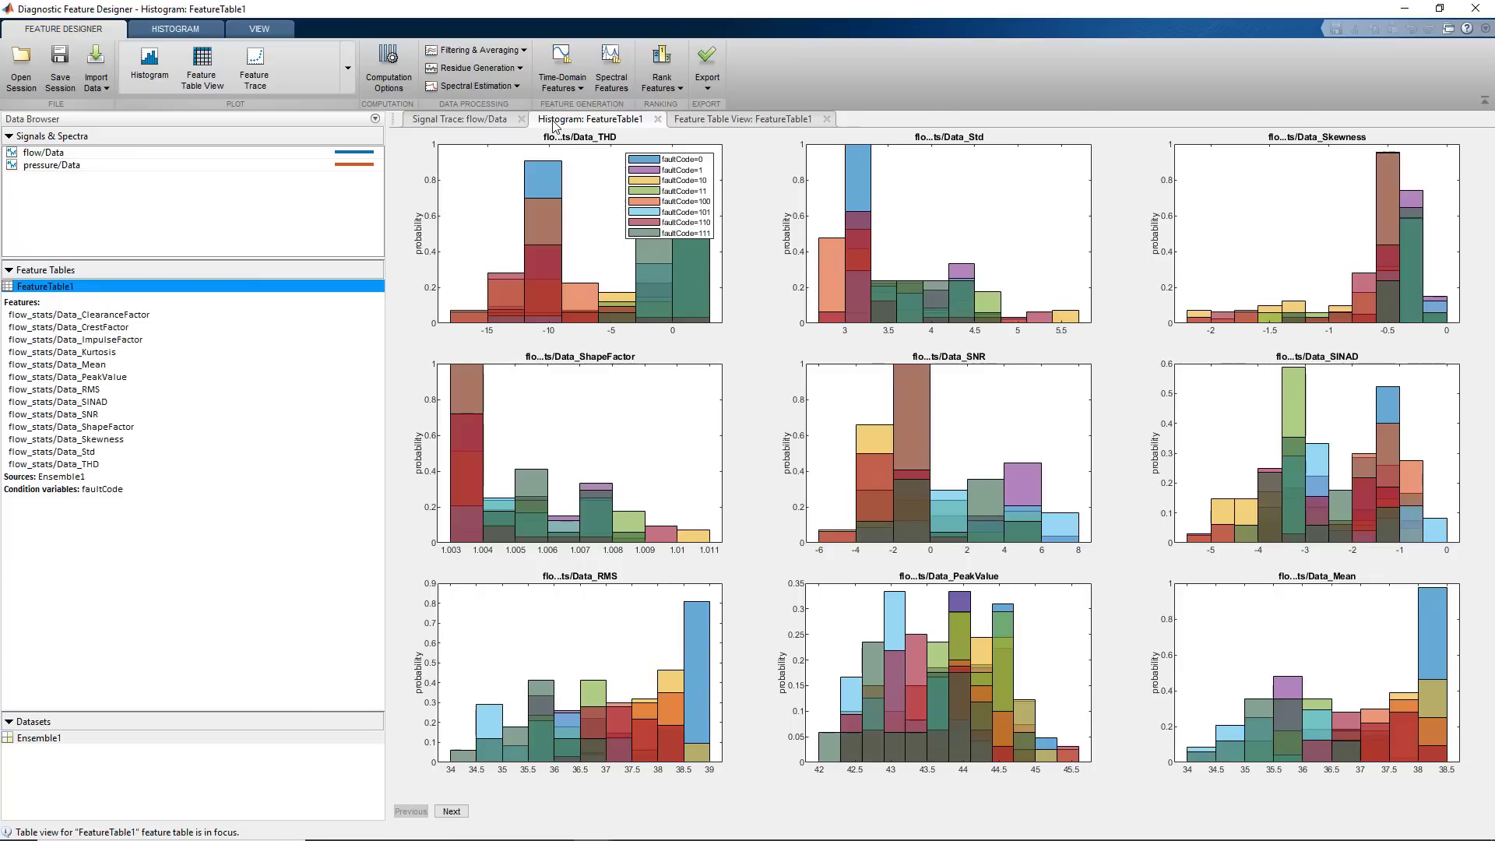
{"action": "mouse_move", "coordinate": [542, 122]}
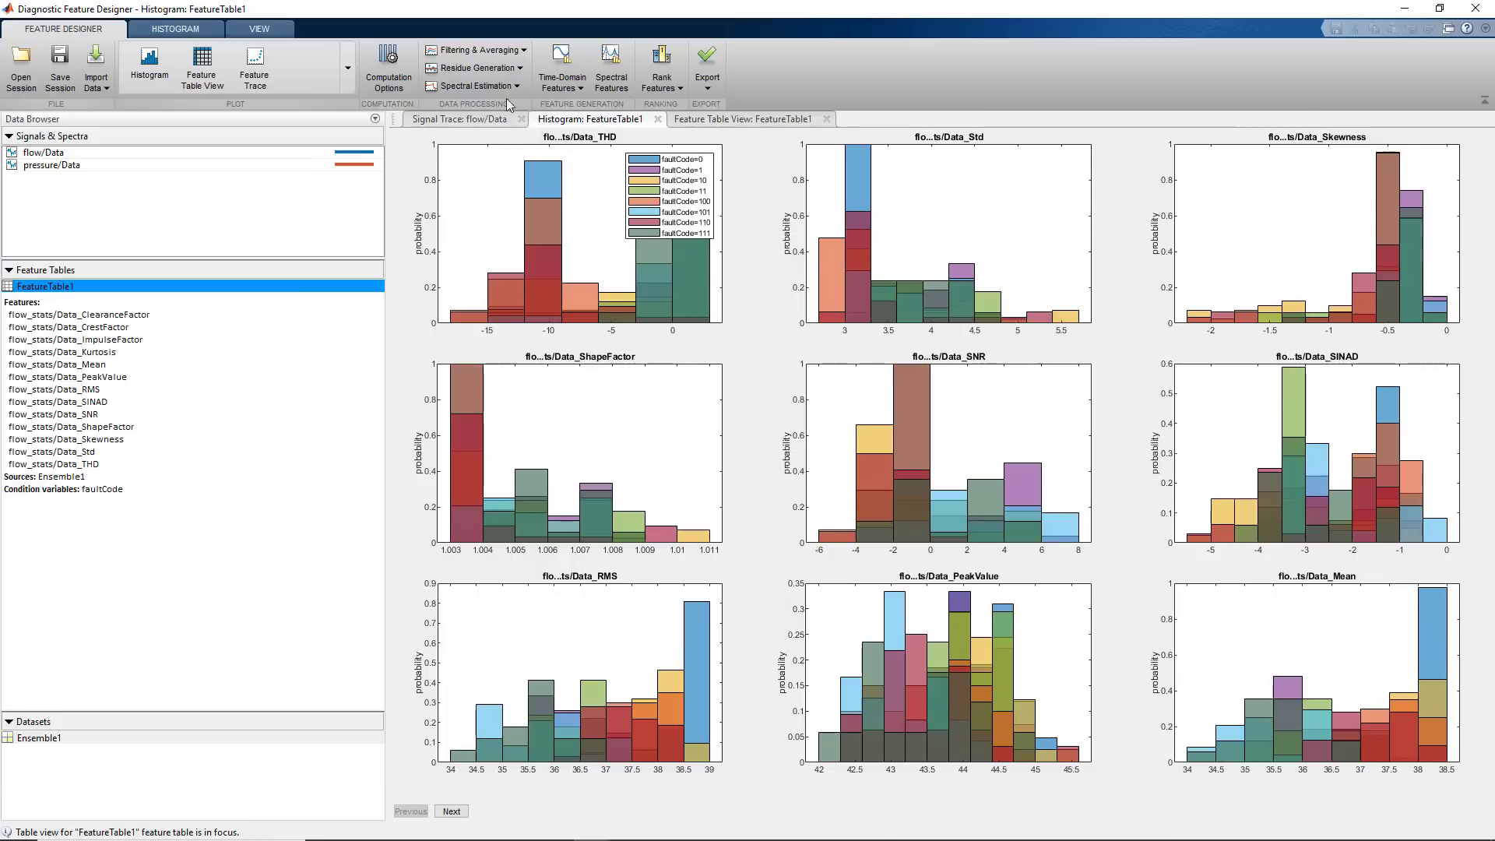
{"action": "mouse_move", "coordinate": [510, 92]}
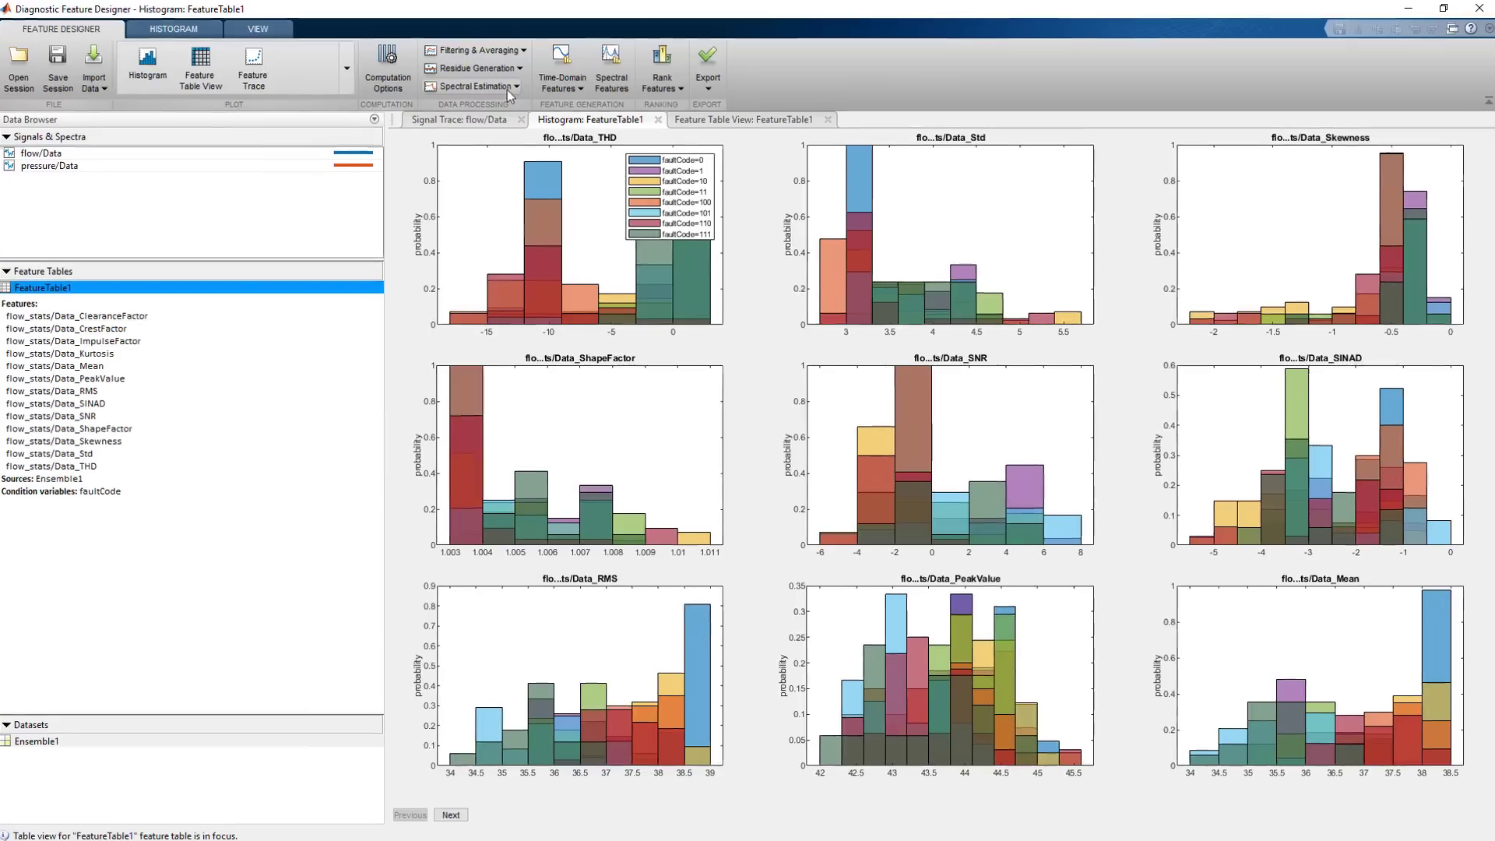
- Estimate the flow signal's power spectrum with an order-20 autoregressive model
{"action": "left_click", "coordinate": [480, 86]}
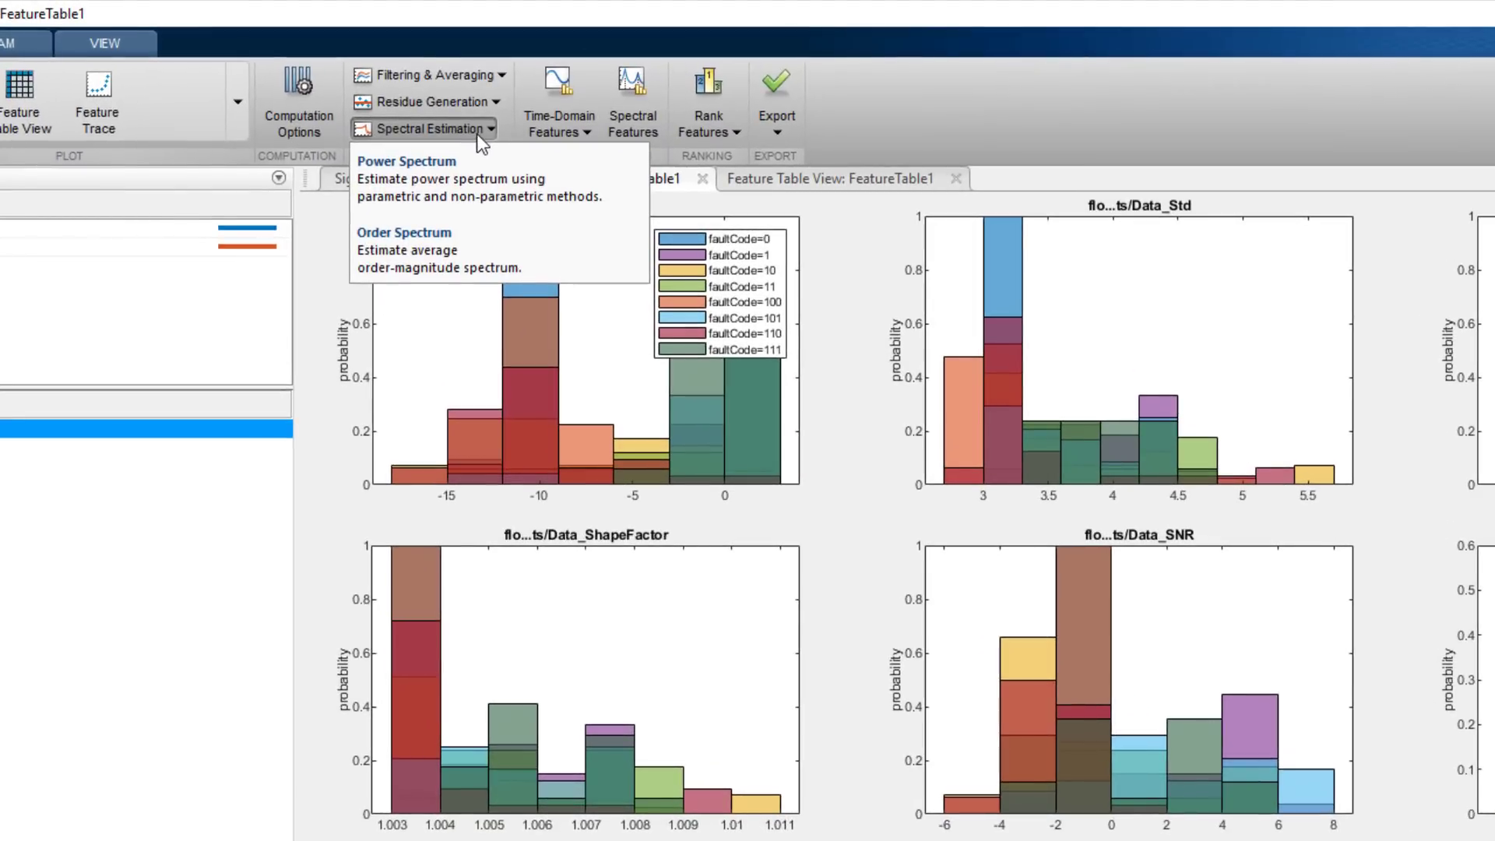
{"action": "mouse_move", "coordinate": [527, 184]}
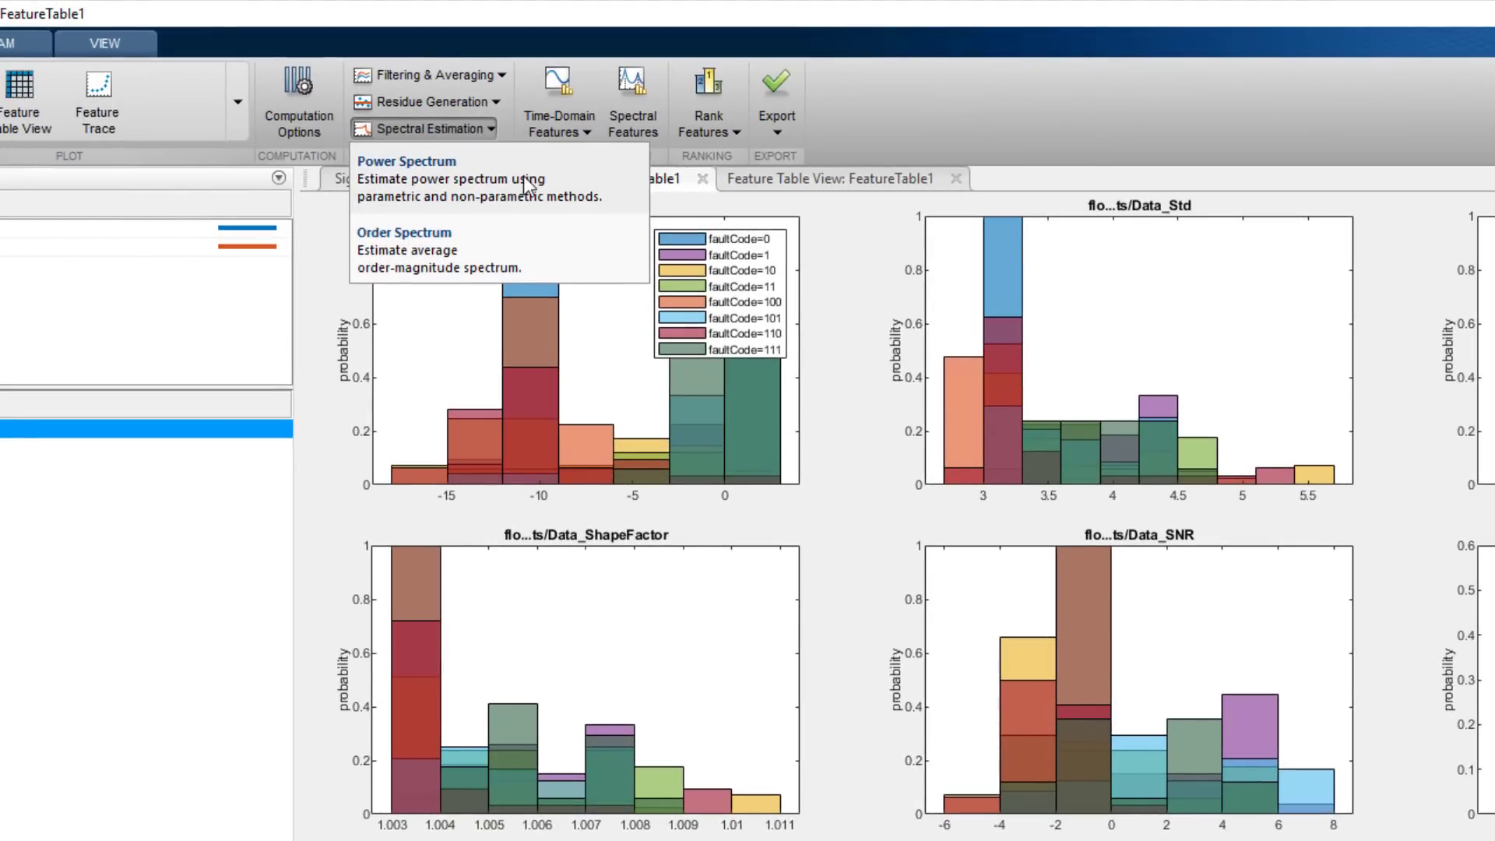
{"action": "left_click", "coordinate": [405, 160]}
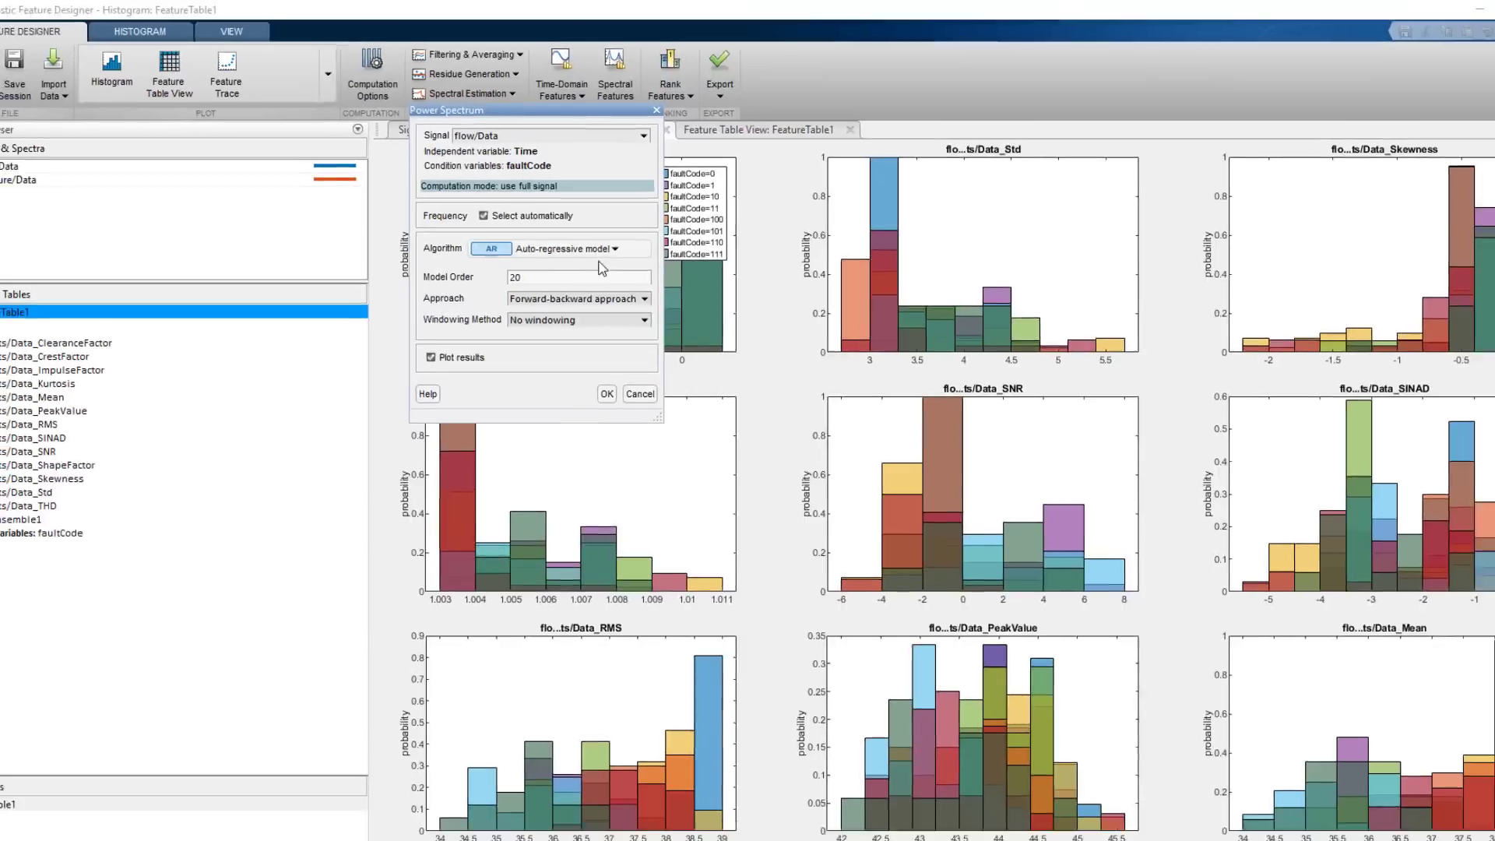
{"action": "left_click", "coordinate": [607, 392]}
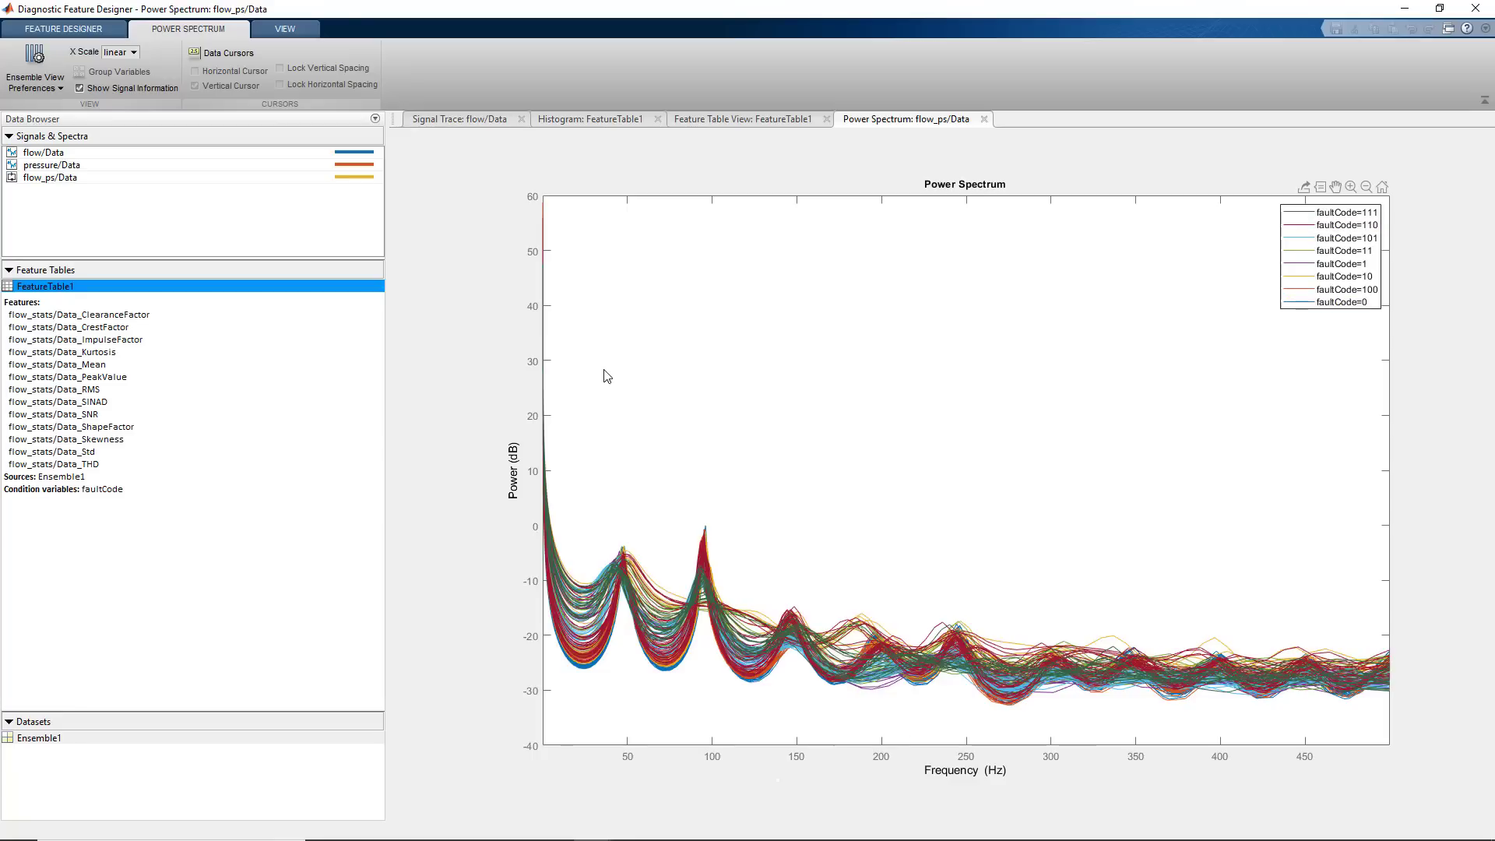
- Extract 5 spectral peaks and 32–273 Hz band power from the flow spectrum into FeatureTable1
{"action": "left_click", "coordinate": [51, 31]}
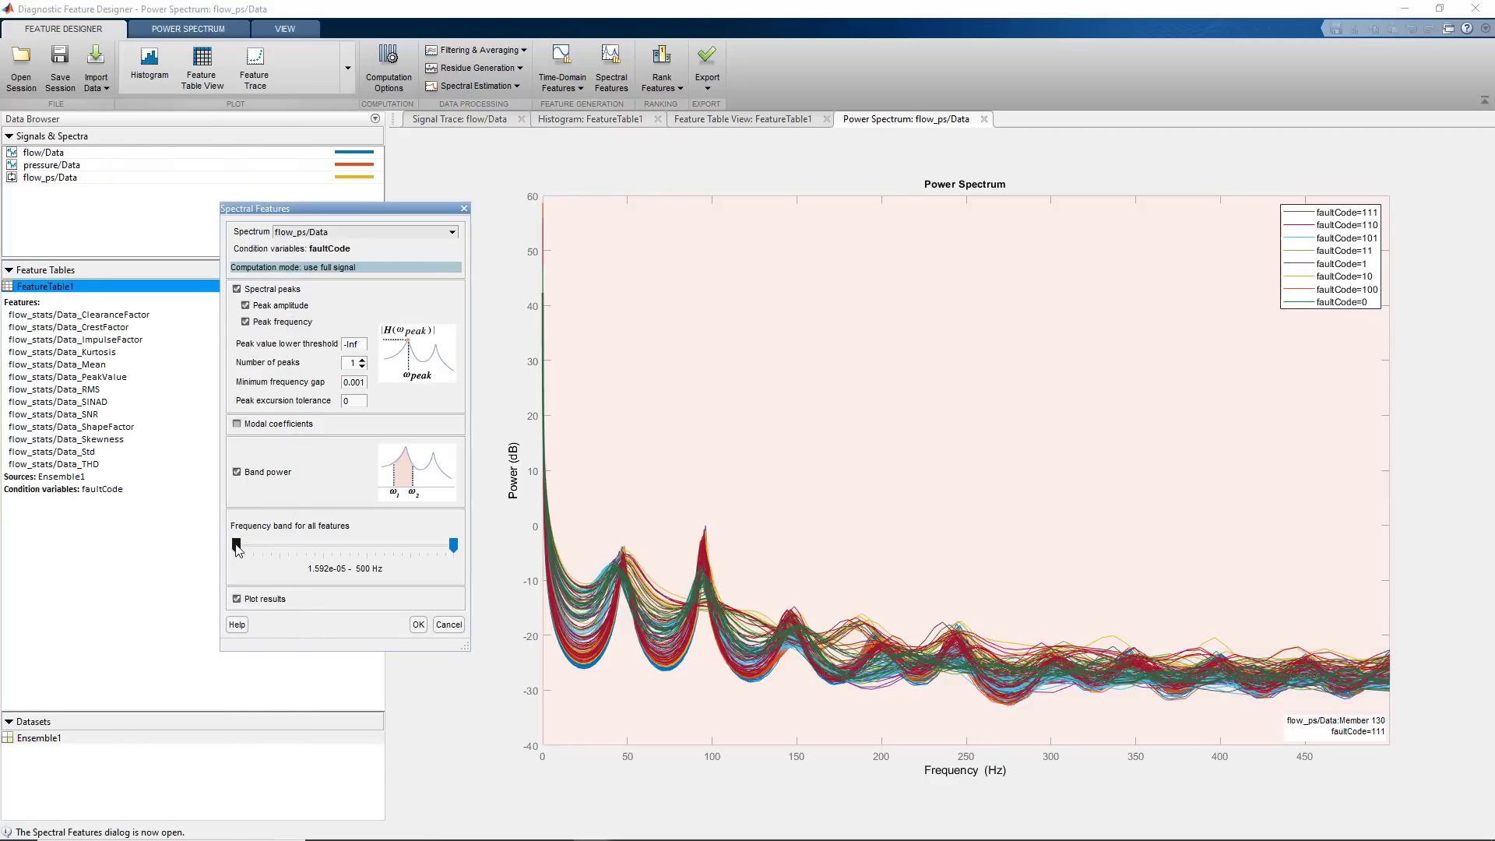
{"action": "left_click_drag", "start_coordinate": [454, 545], "coordinate": [359, 545]}
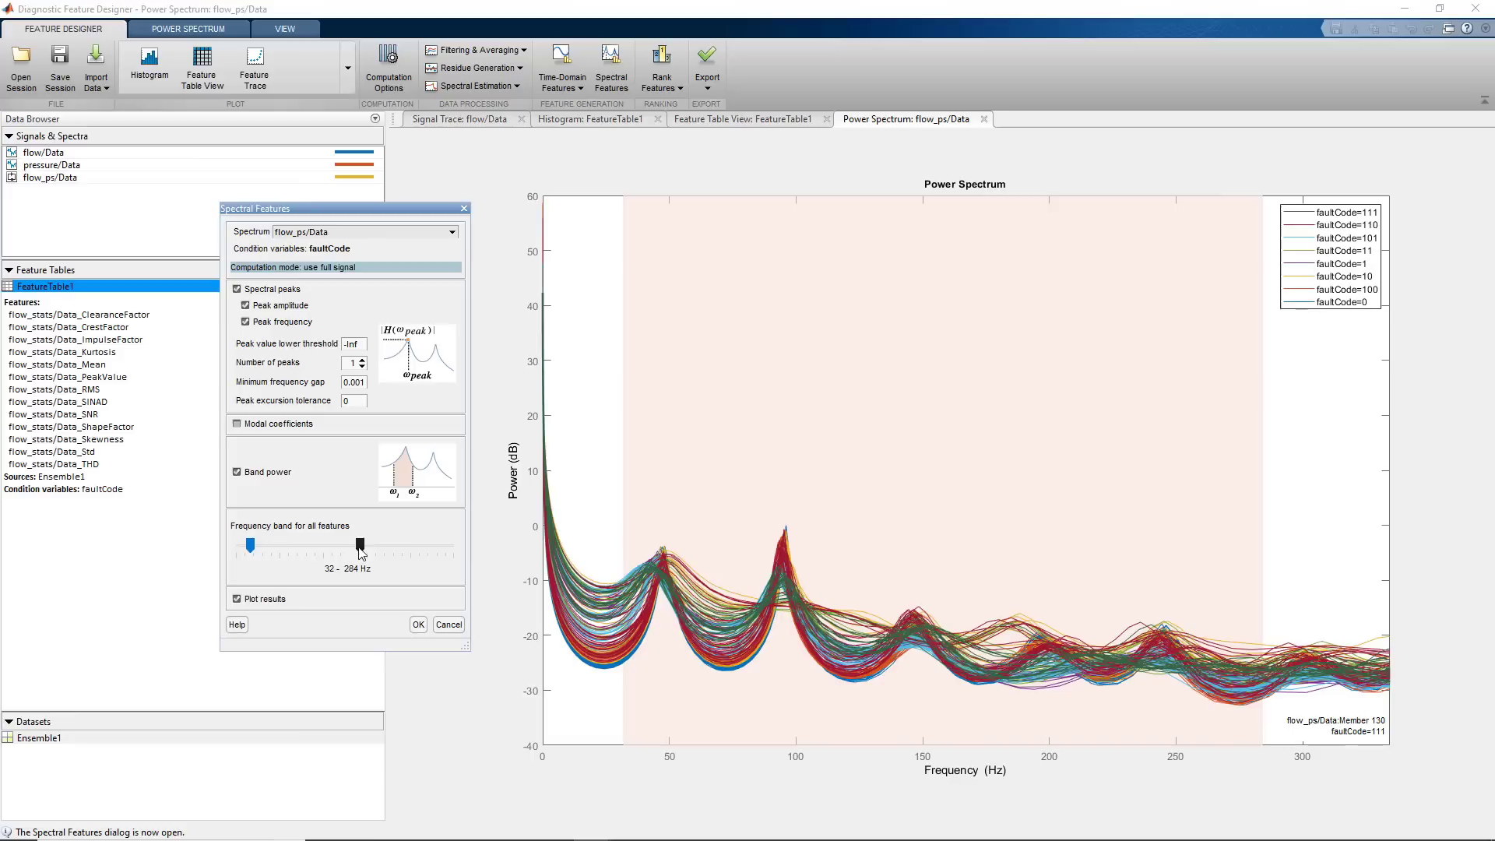
{"action": "left_click", "coordinate": [366, 359]}
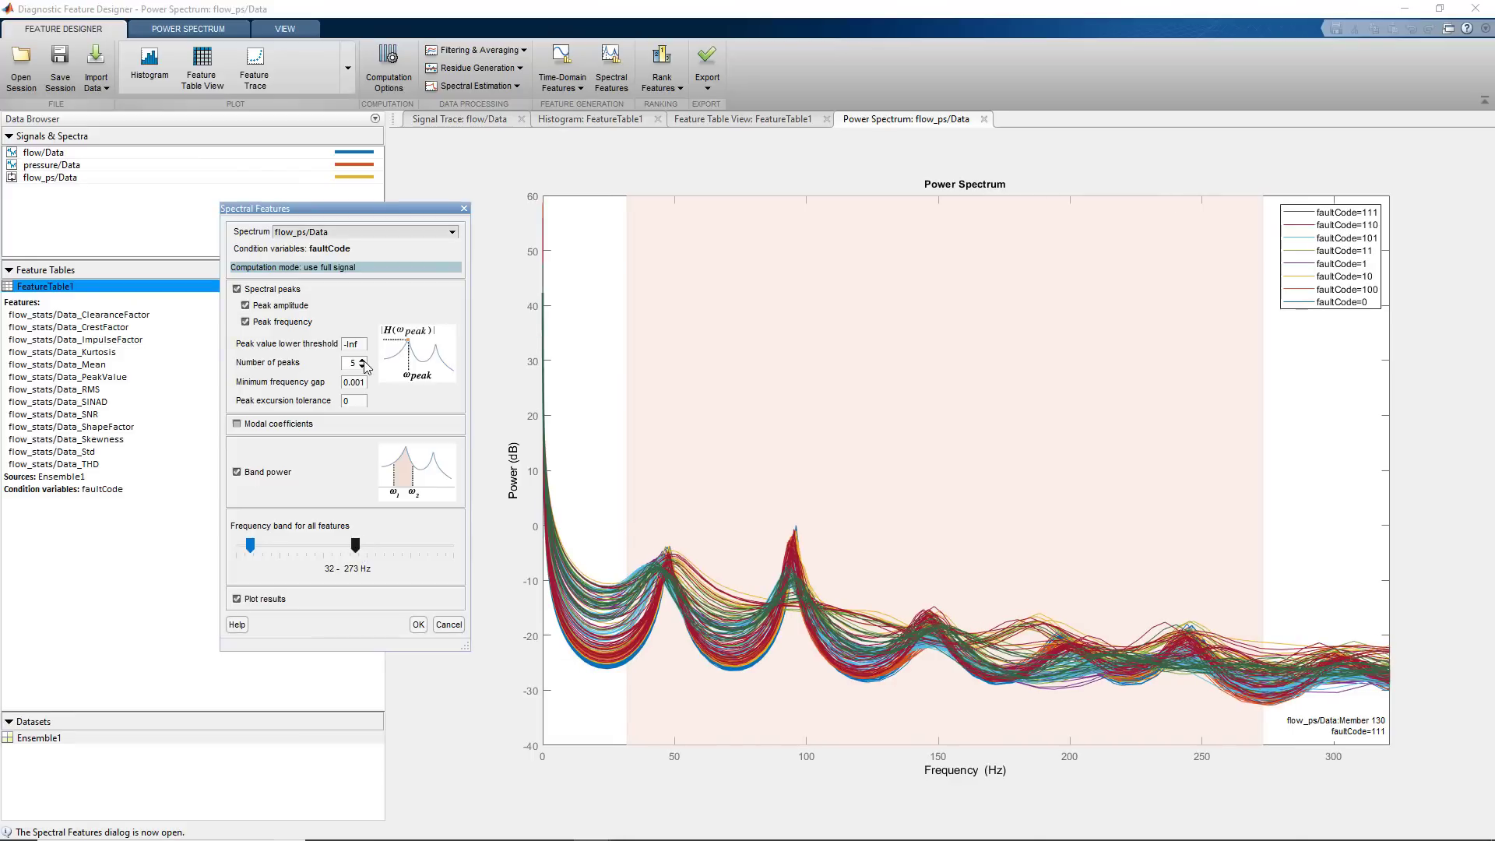
{"action": "left_click", "coordinate": [419, 625]}
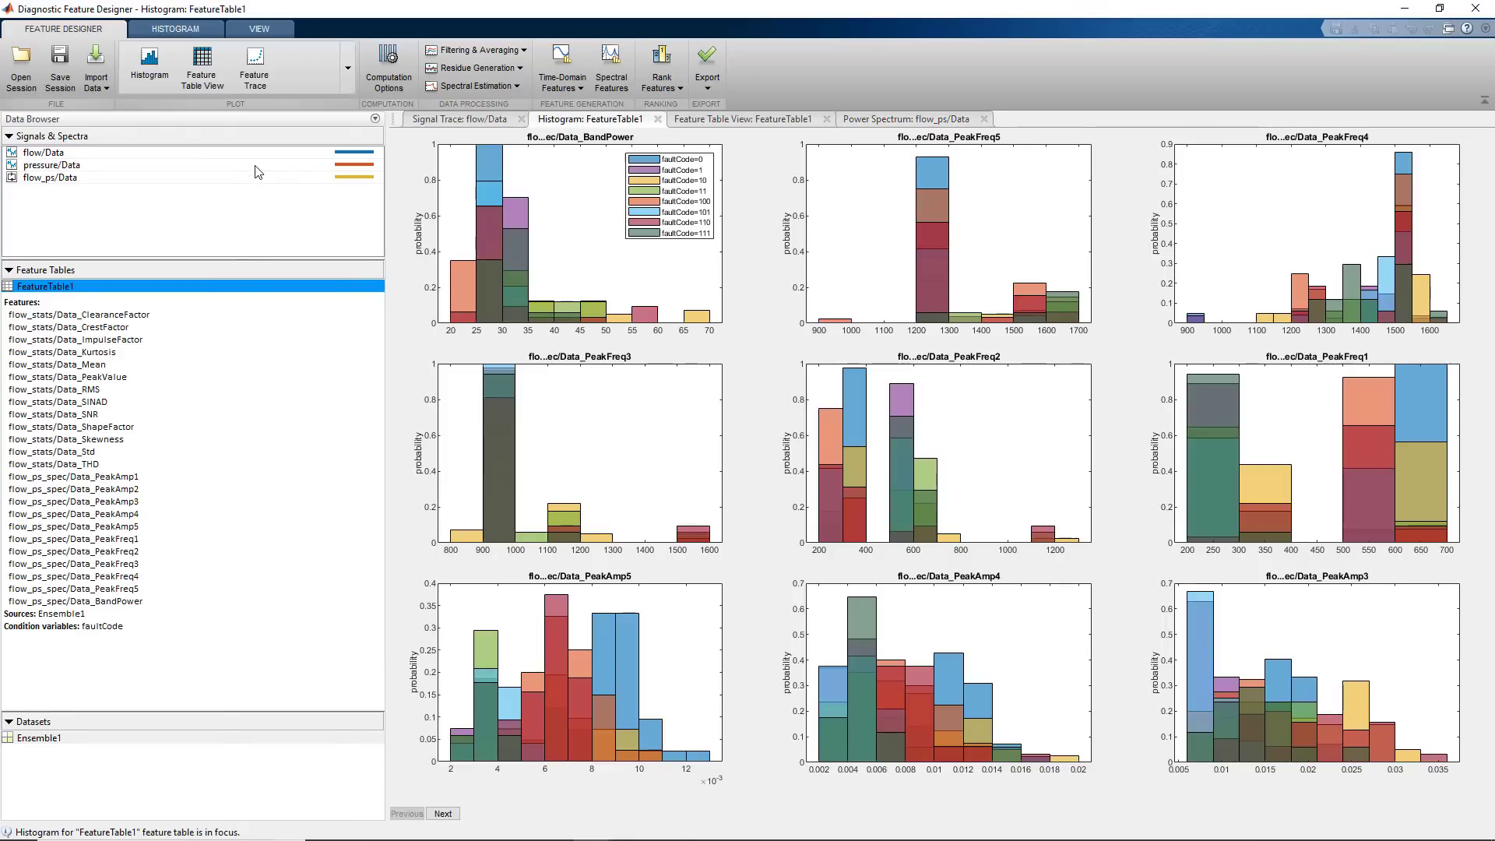
- Select pressure/Data and bring up its time-domain signal feature settings
{"action": "left_click", "coordinate": [562, 66]}
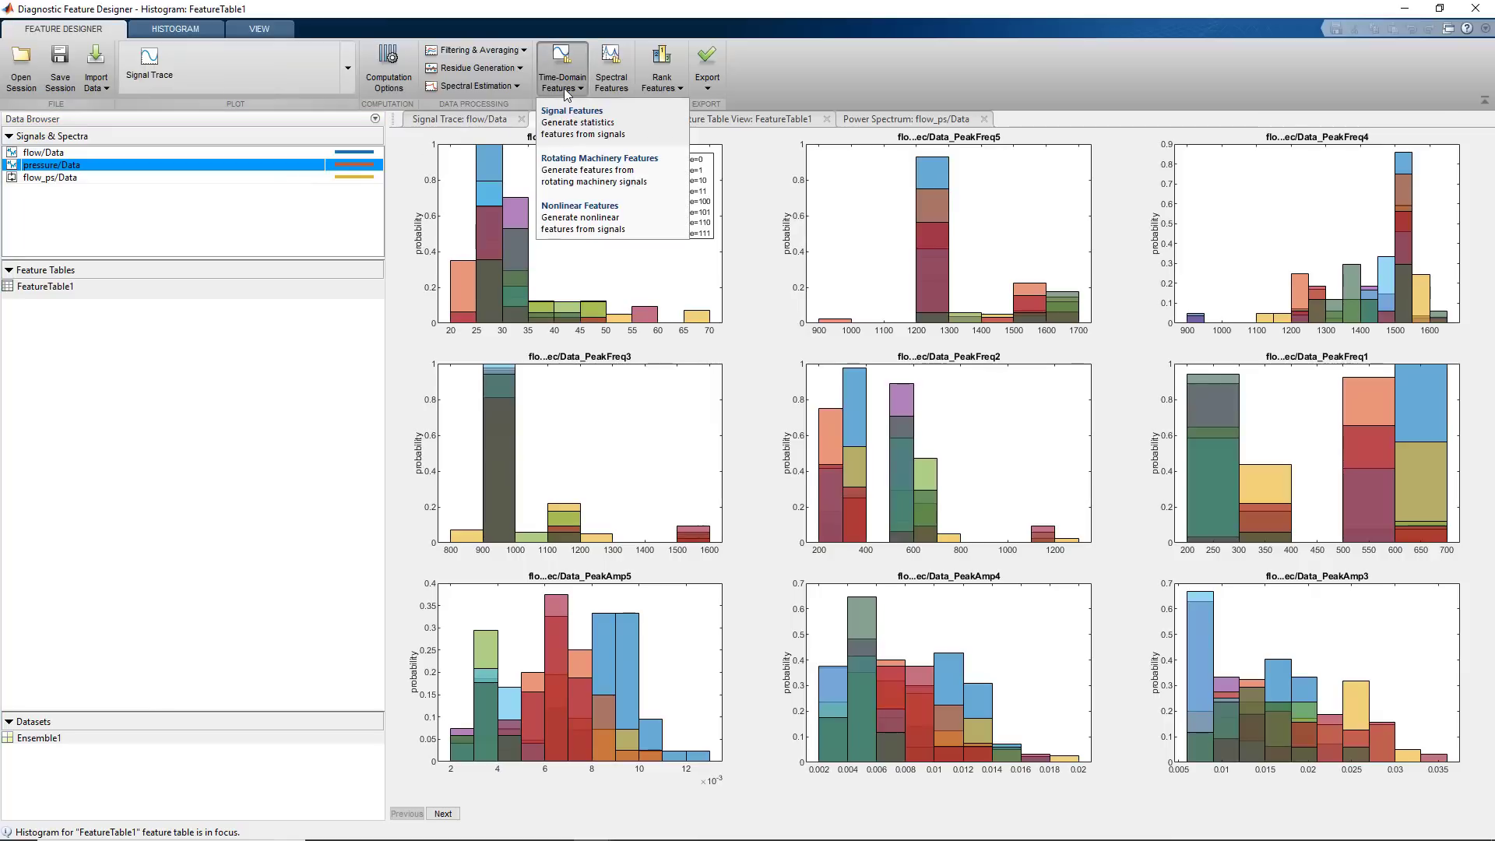
{"action": "left_click", "coordinate": [572, 109]}
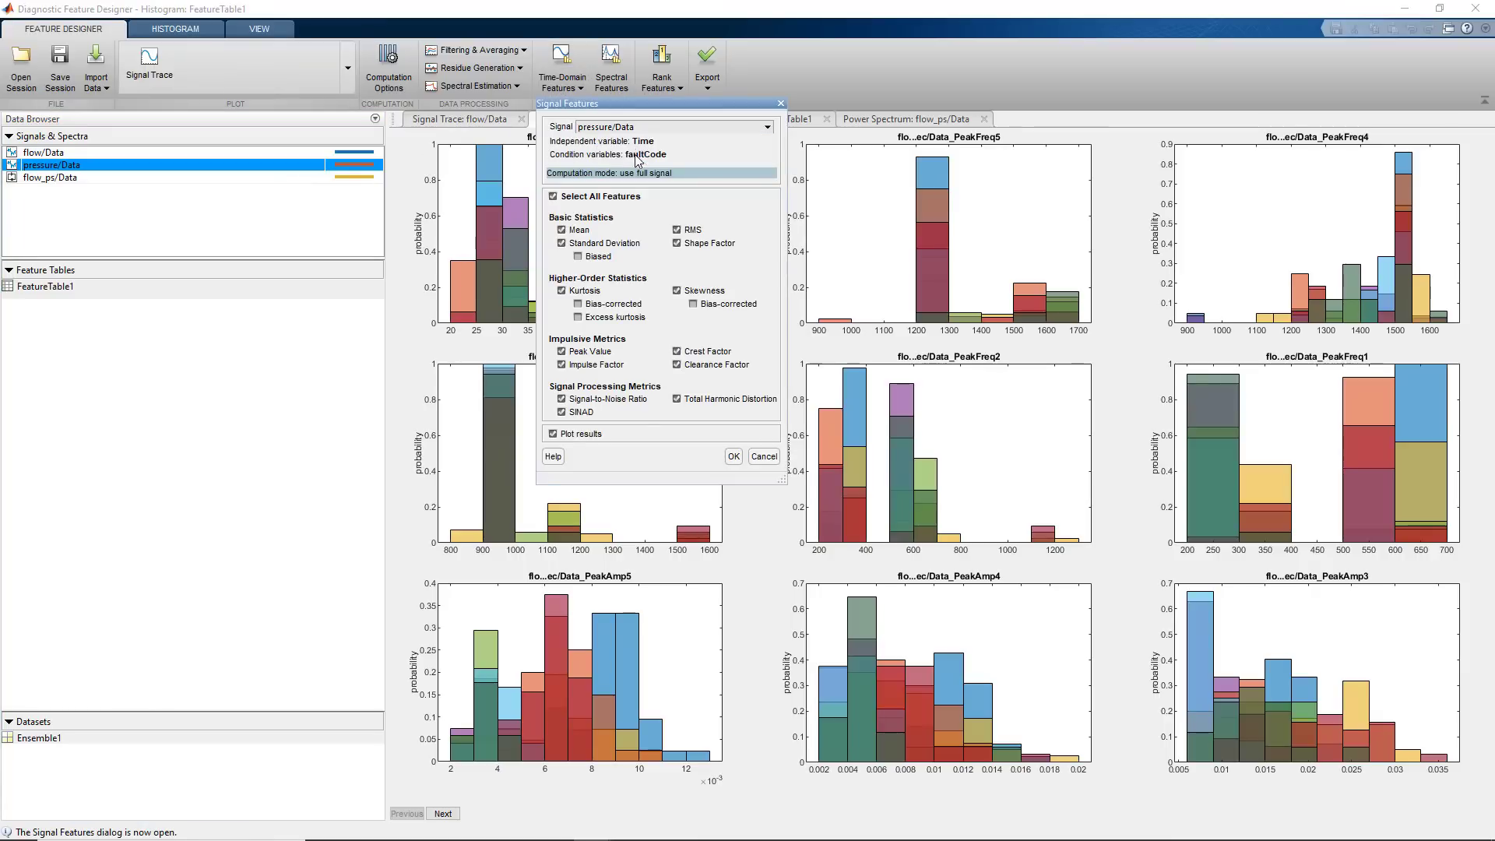
- Compute the selected pressure/Data statistical features into FeatureTable1
{"action": "left_click", "coordinate": [734, 457]}
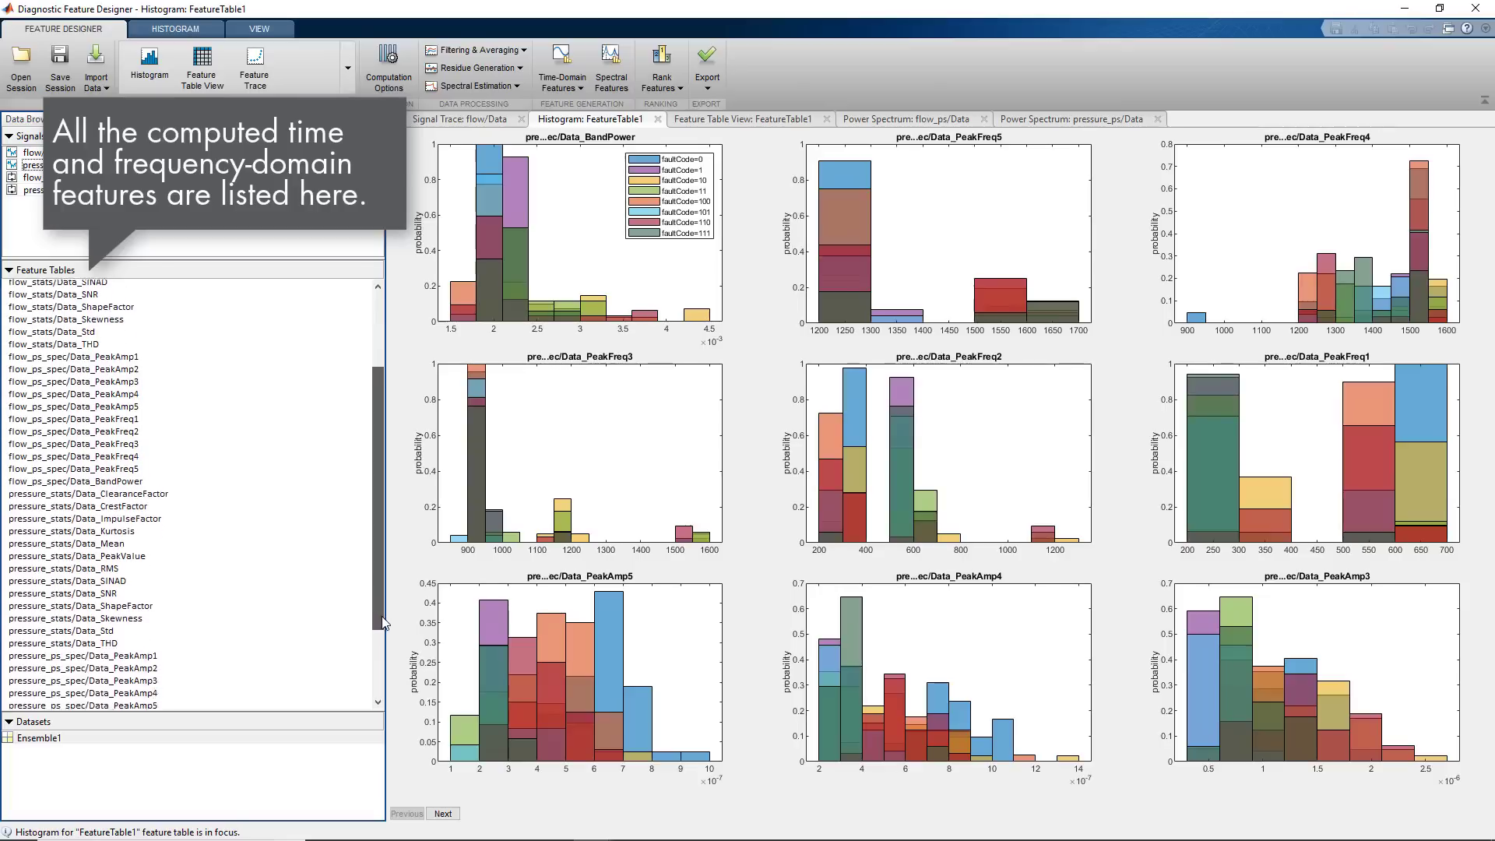
- Scroll the feature list toward the flow_stats/Data_ClearanceFactor histogram
{"action": "scroll", "scroll_direction": "down", "scroll_amount": 3}
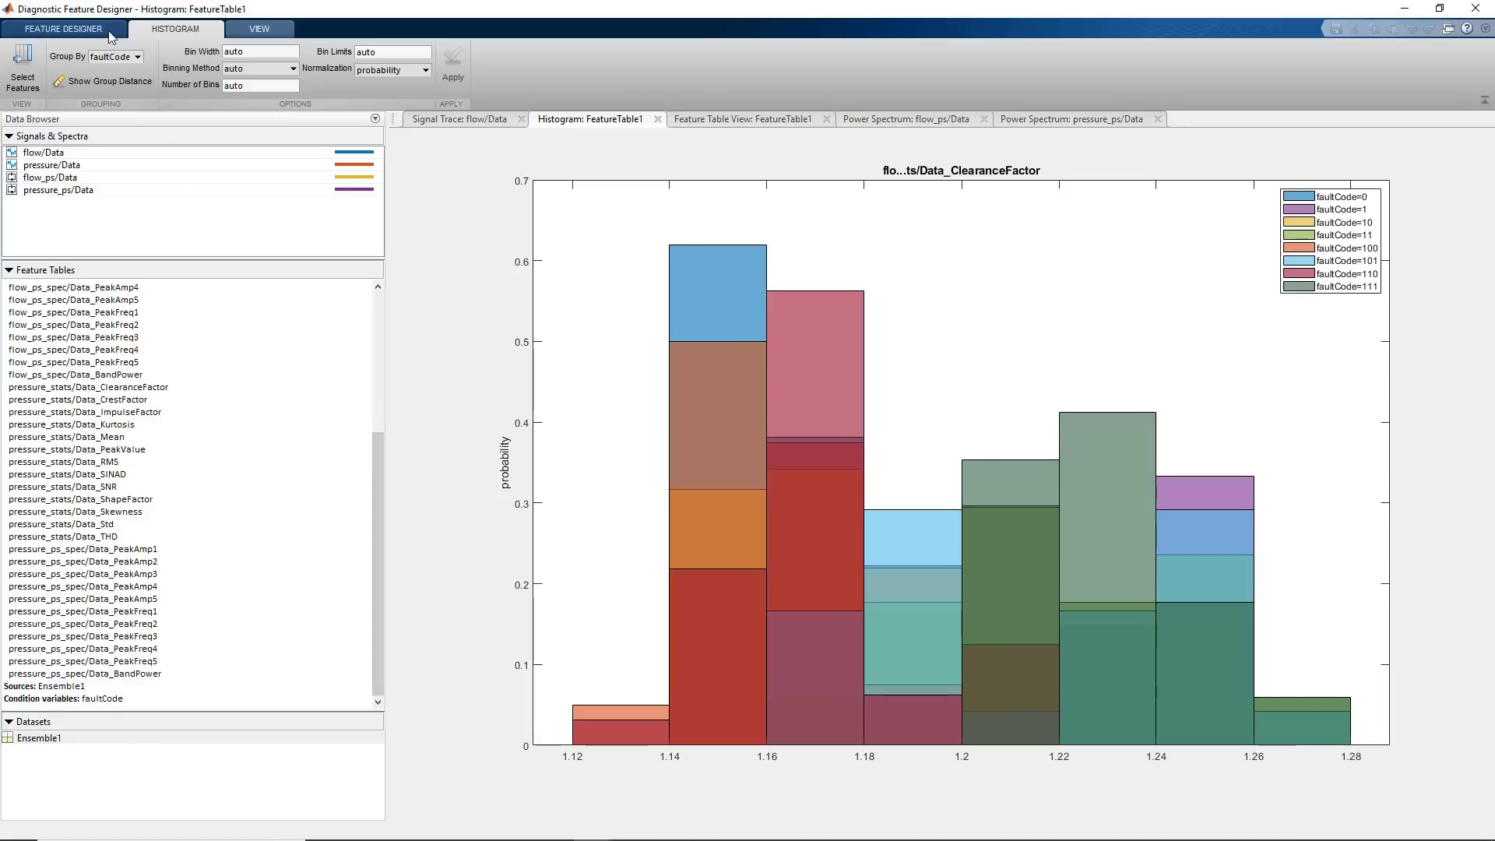
- Return to the Feature Designer tools to reach the Rank Features choice for FeatureTable1
{"action": "left_click", "coordinate": [59, 30]}
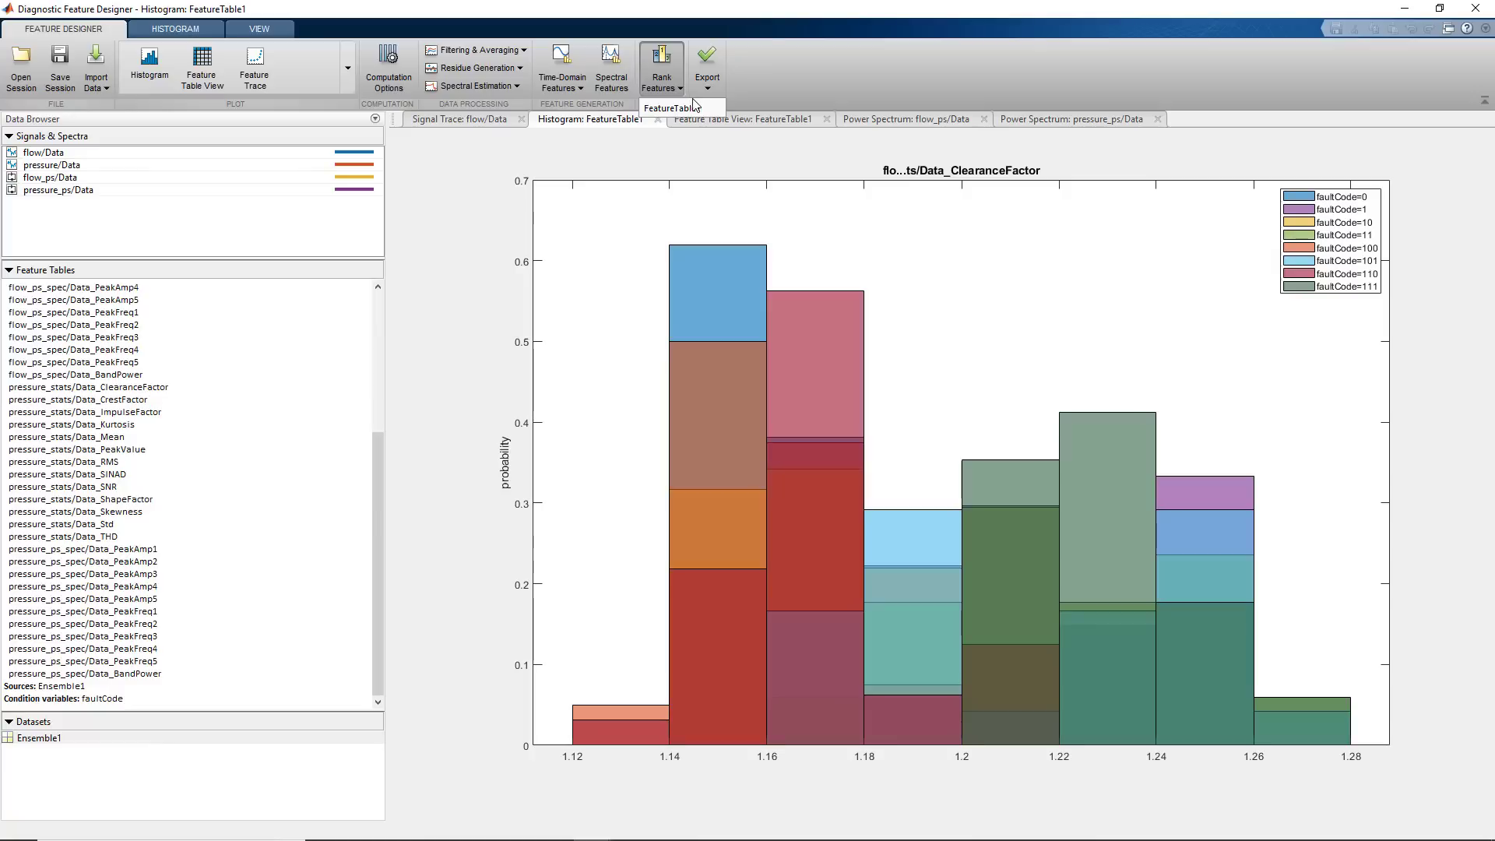
- Rank FeatureTable1's flow and pressure features by one-way ANOVA and review the sorted list
{"action": "left_click", "coordinate": [662, 63]}
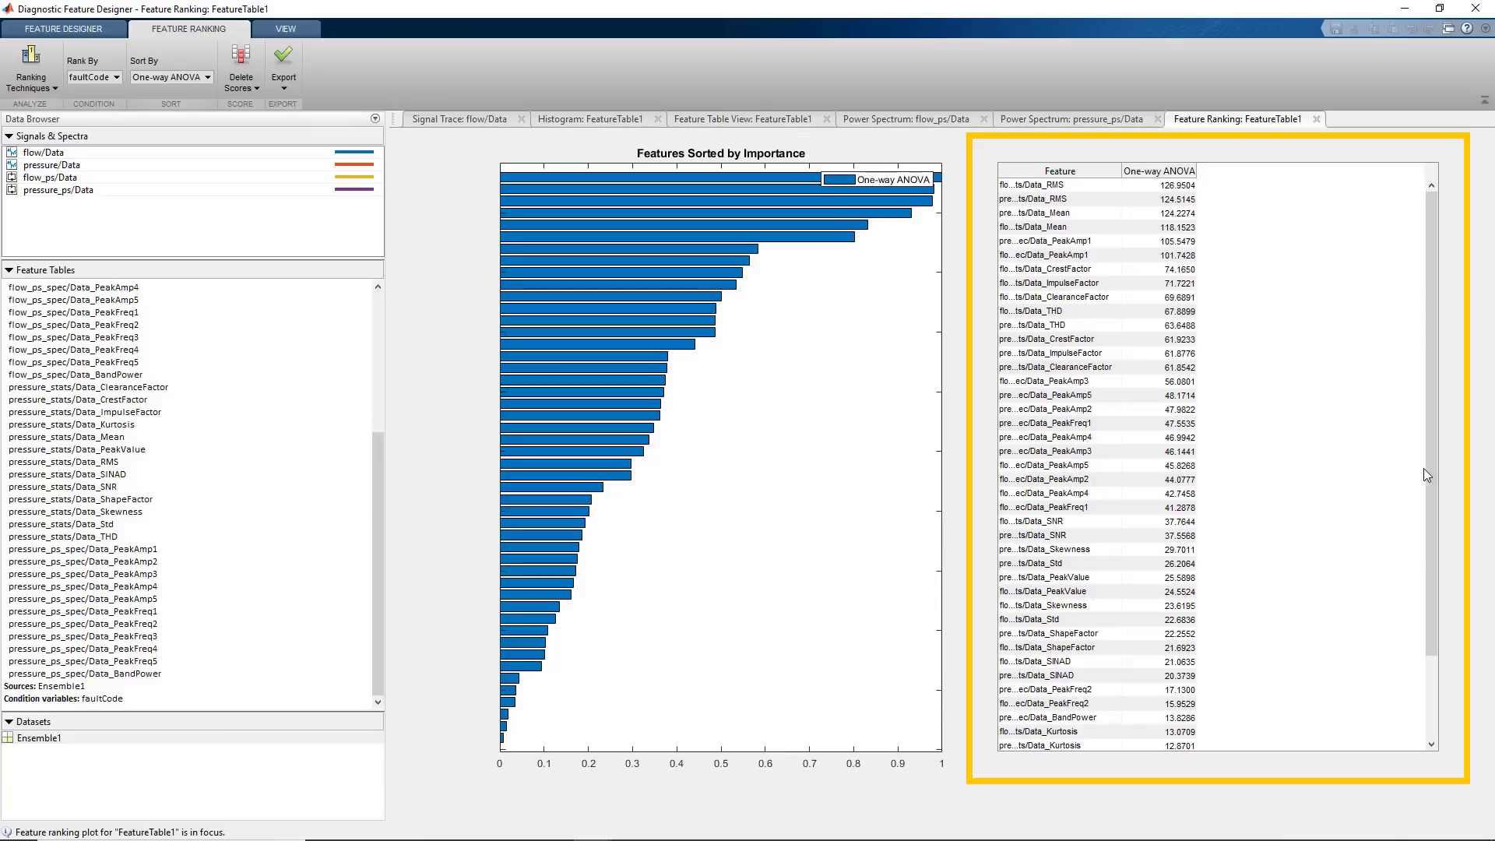
{"action": "scroll", "scroll_direction": "down", "scroll_amount": 3}
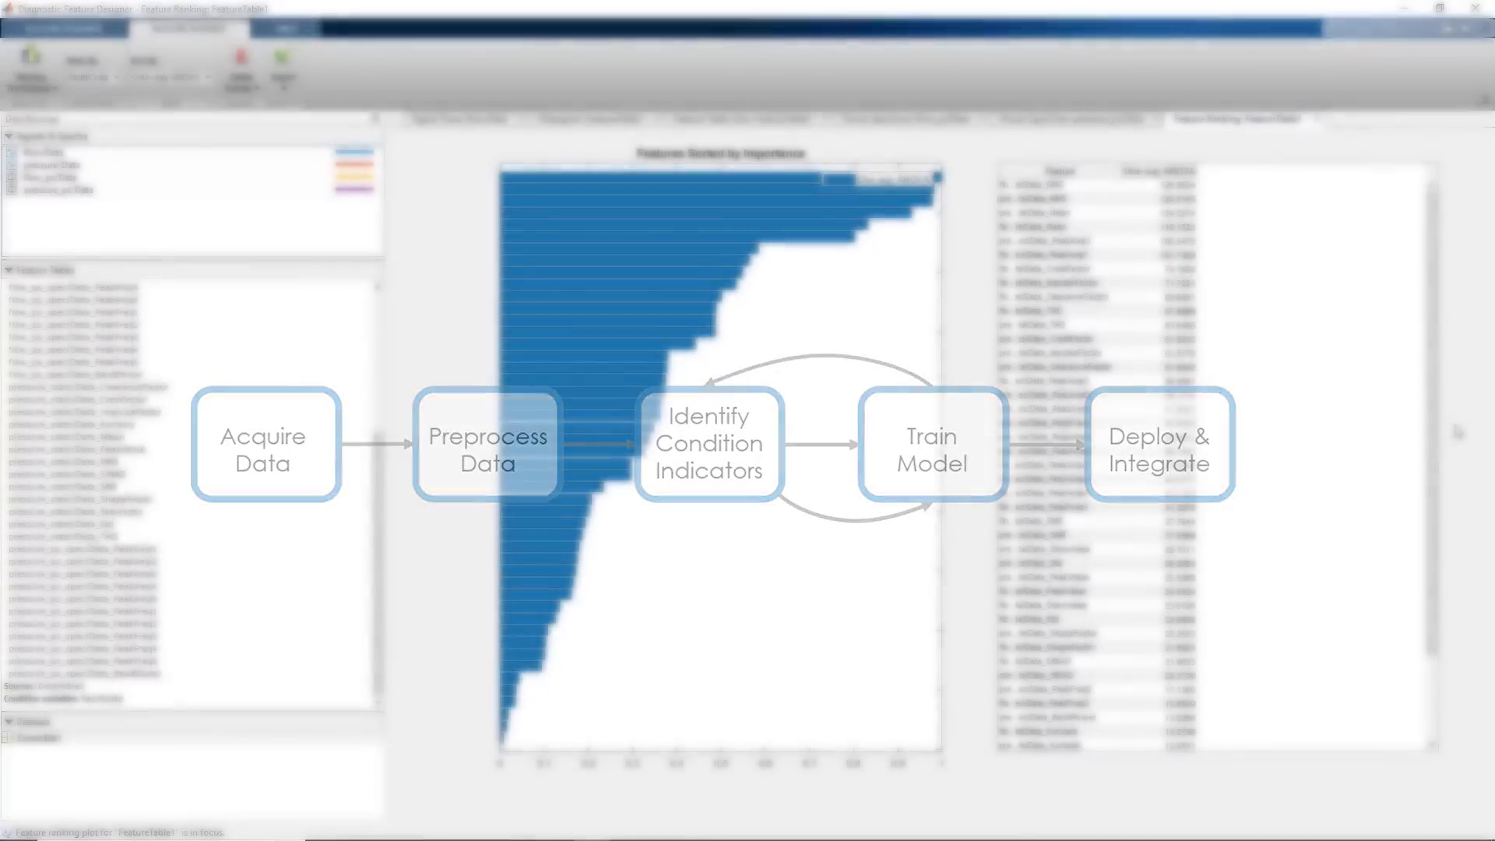
- Export the ranked features with faultCode to Classification Learner and start a 42-predictor session
{"action": "left_click", "coordinate": [282, 61]}
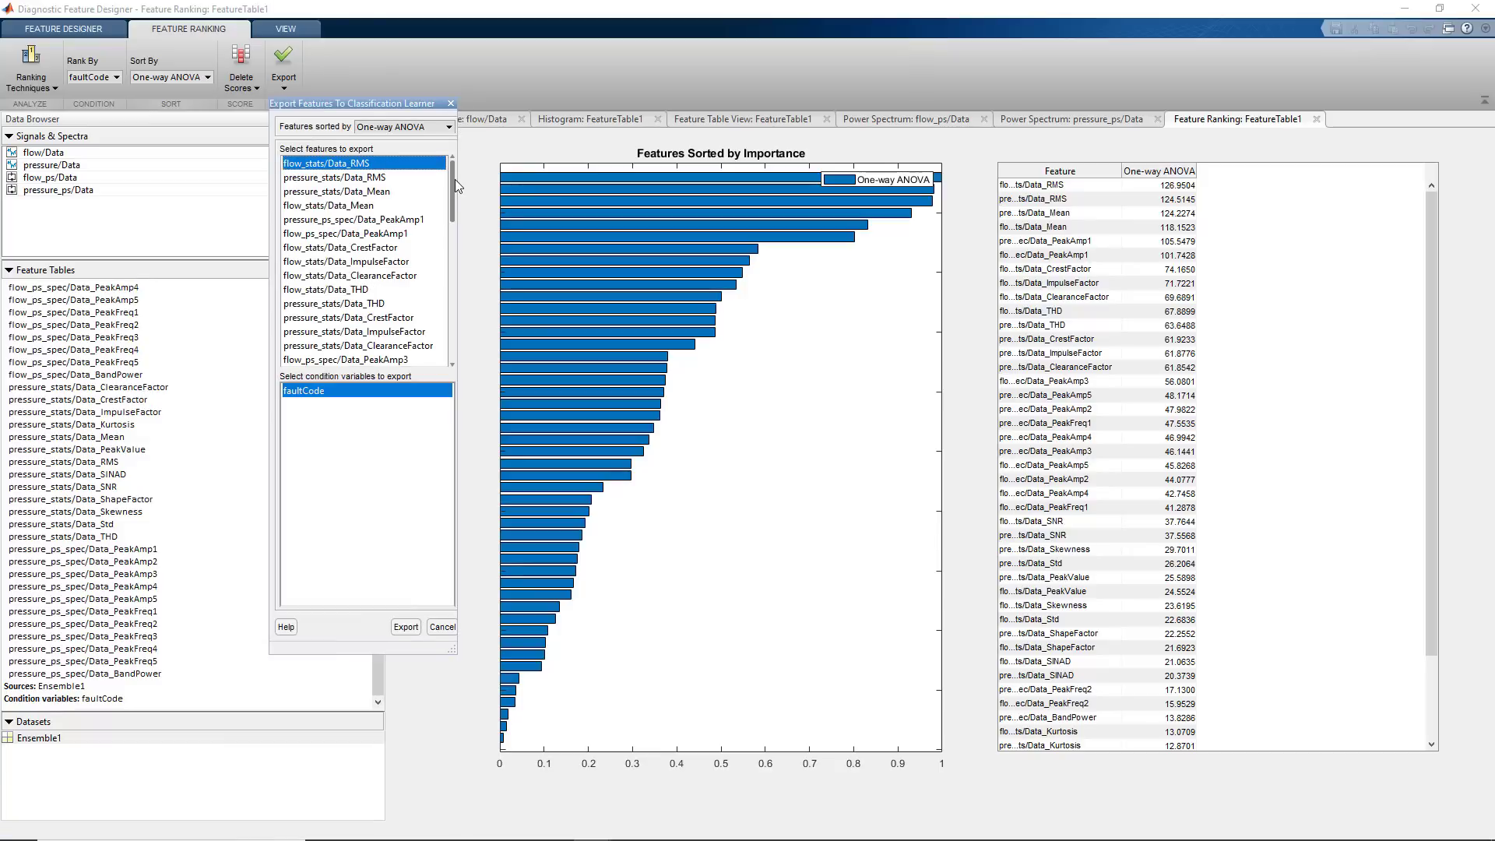
{"action": "scroll", "scroll_direction": "down", "scroll_amount": 3}
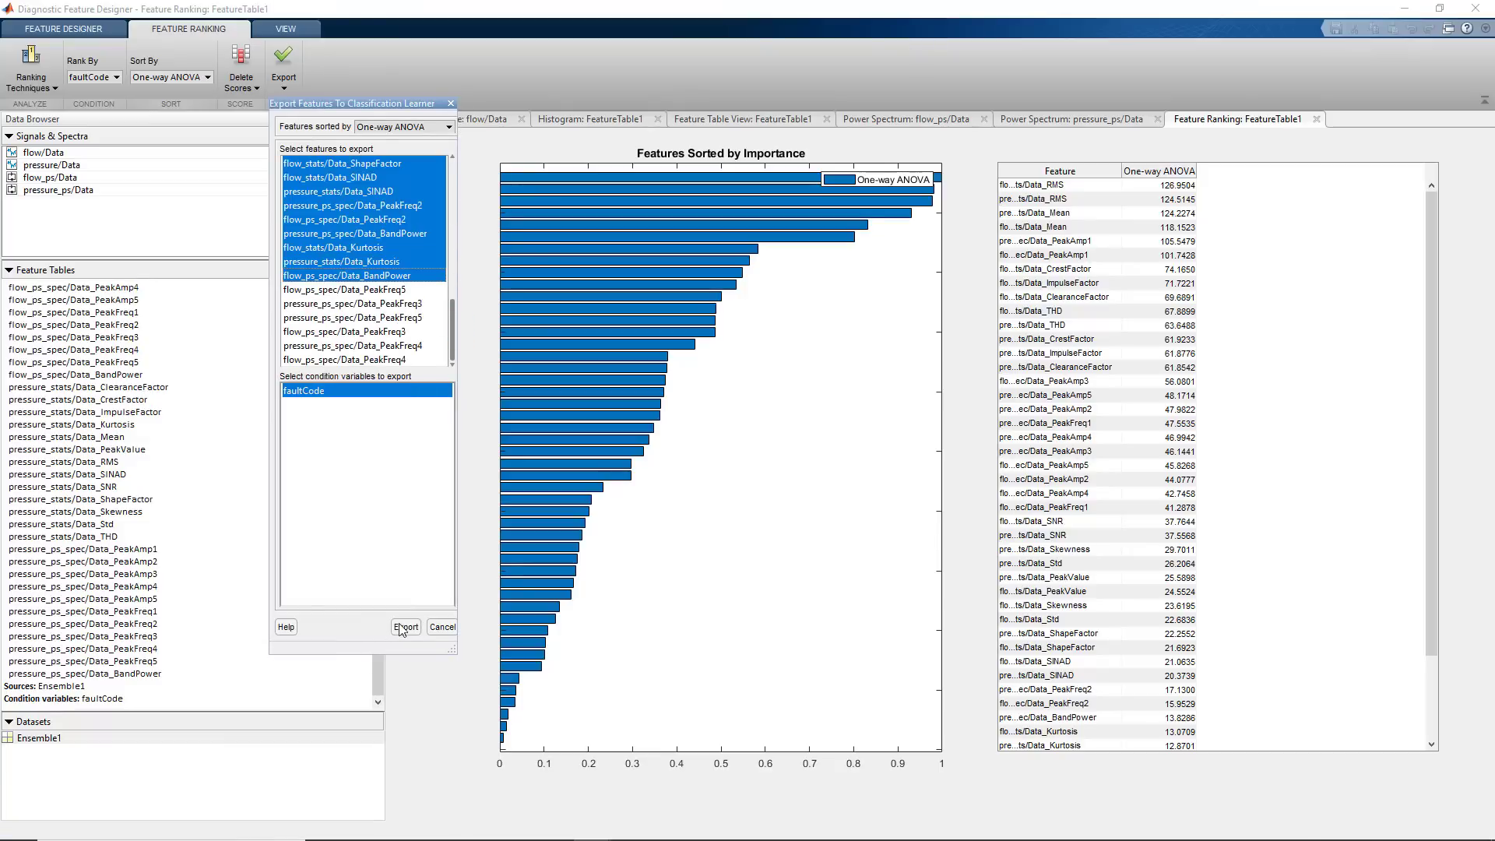
{"action": "left_click", "coordinate": [405, 626]}
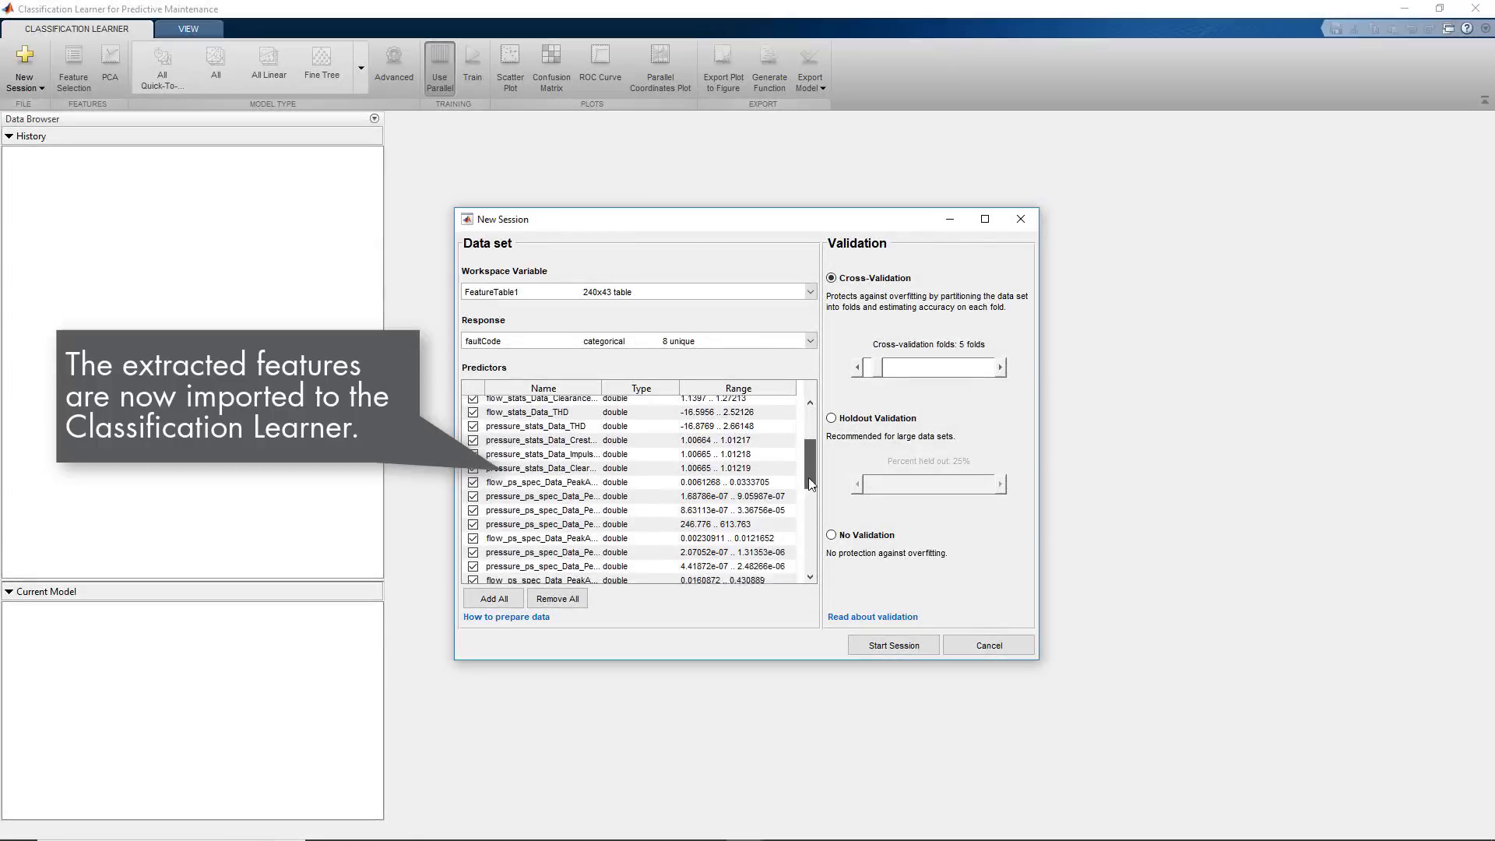
{"action": "scroll", "scroll_direction": "down", "scroll_amount": 3}
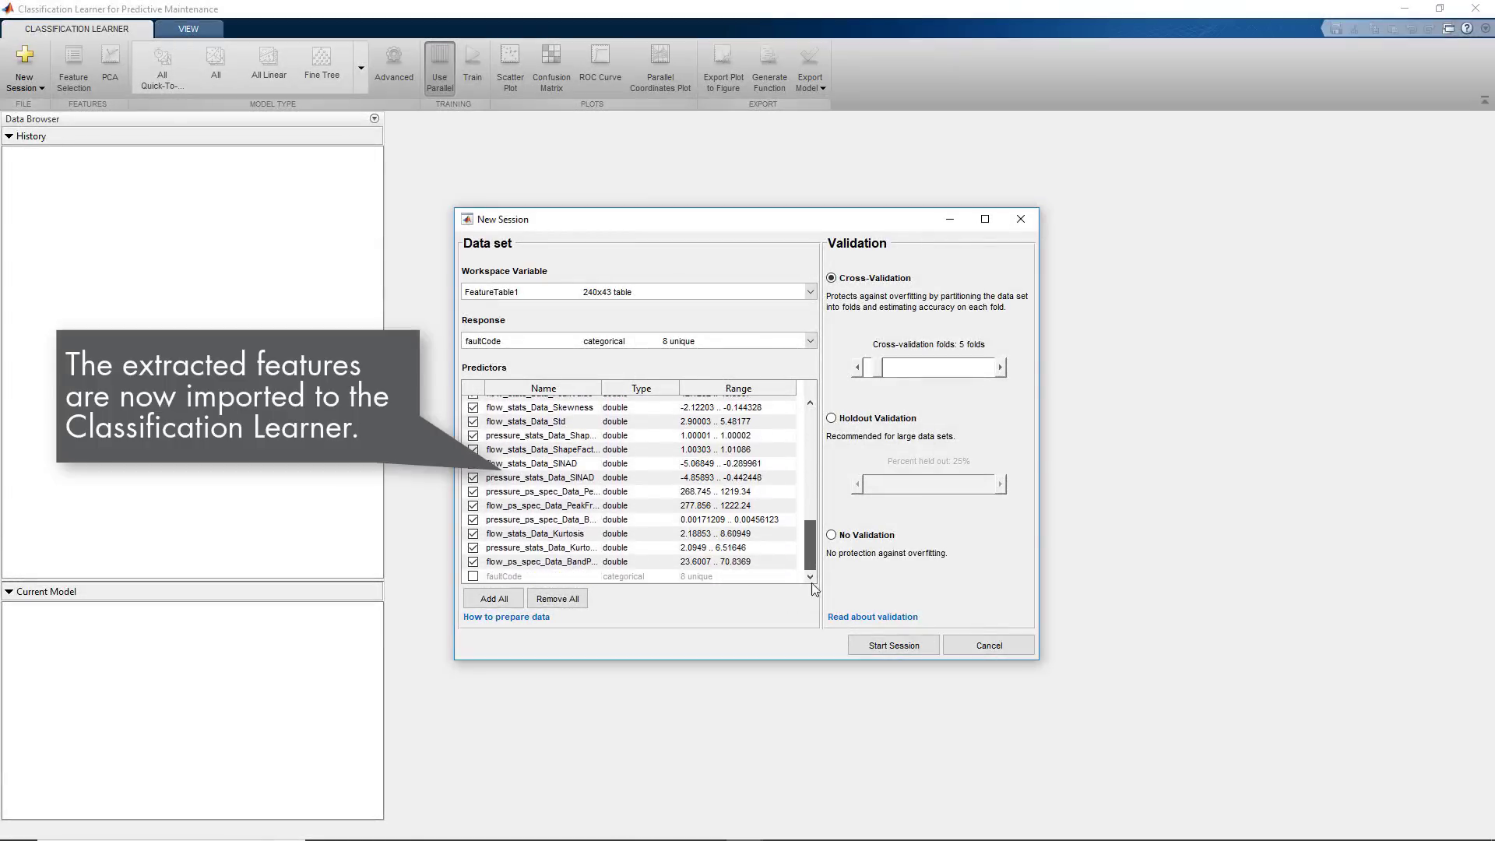
{"action": "left_click", "coordinate": [895, 645]}
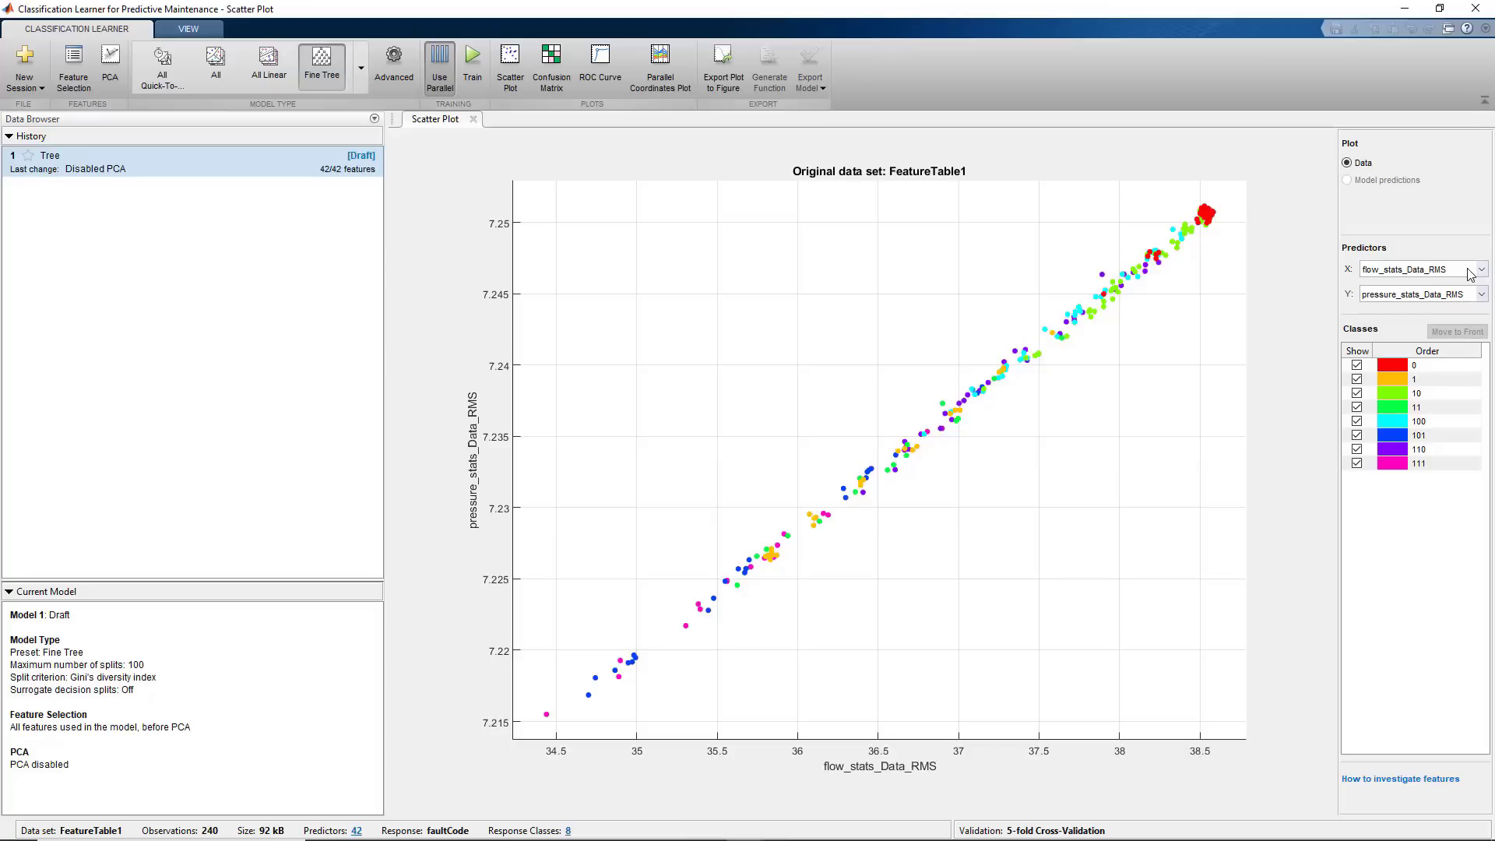
- Scatter pressure_ps_spec_Data_PeakAmp1 against pressure_stats_Data_CrestFactor and train all classifier types
{"action": "left_click", "coordinate": [1480, 267]}
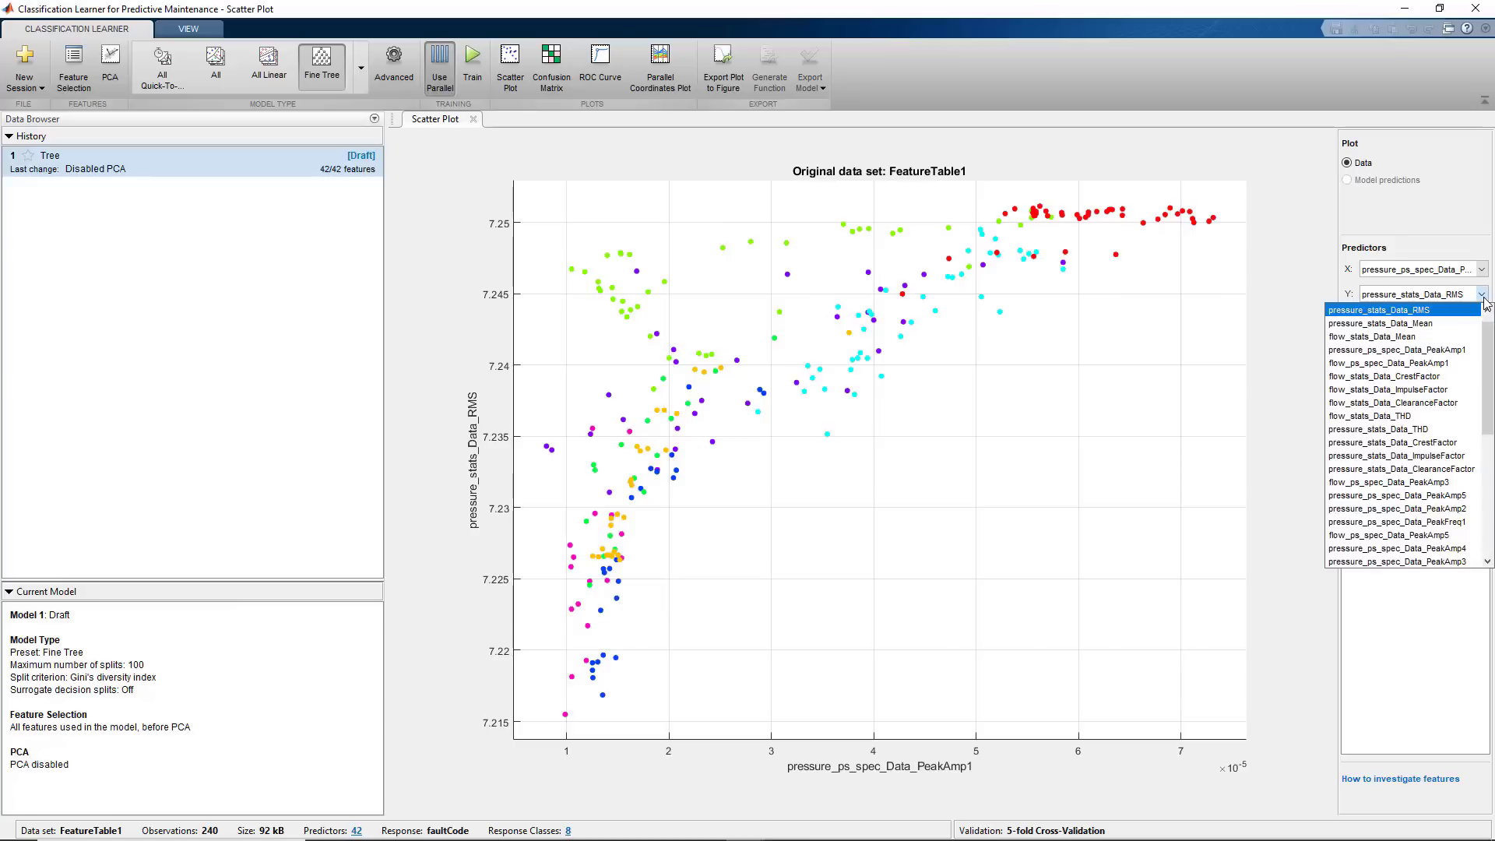
{"action": "left_click", "coordinate": [1397, 442]}
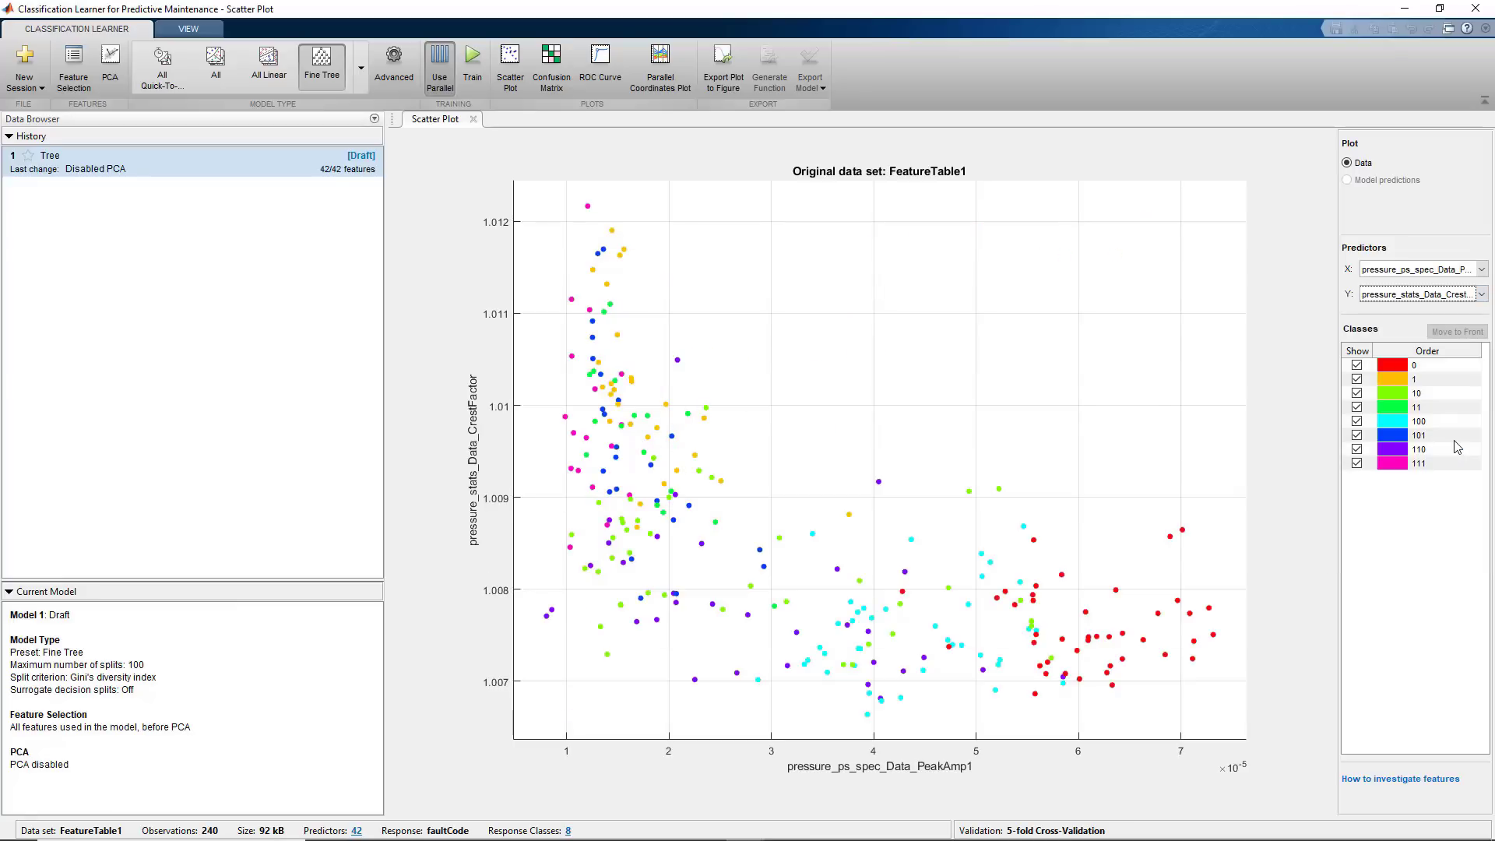
{"action": "mouse_move", "coordinate": [553, 224]}
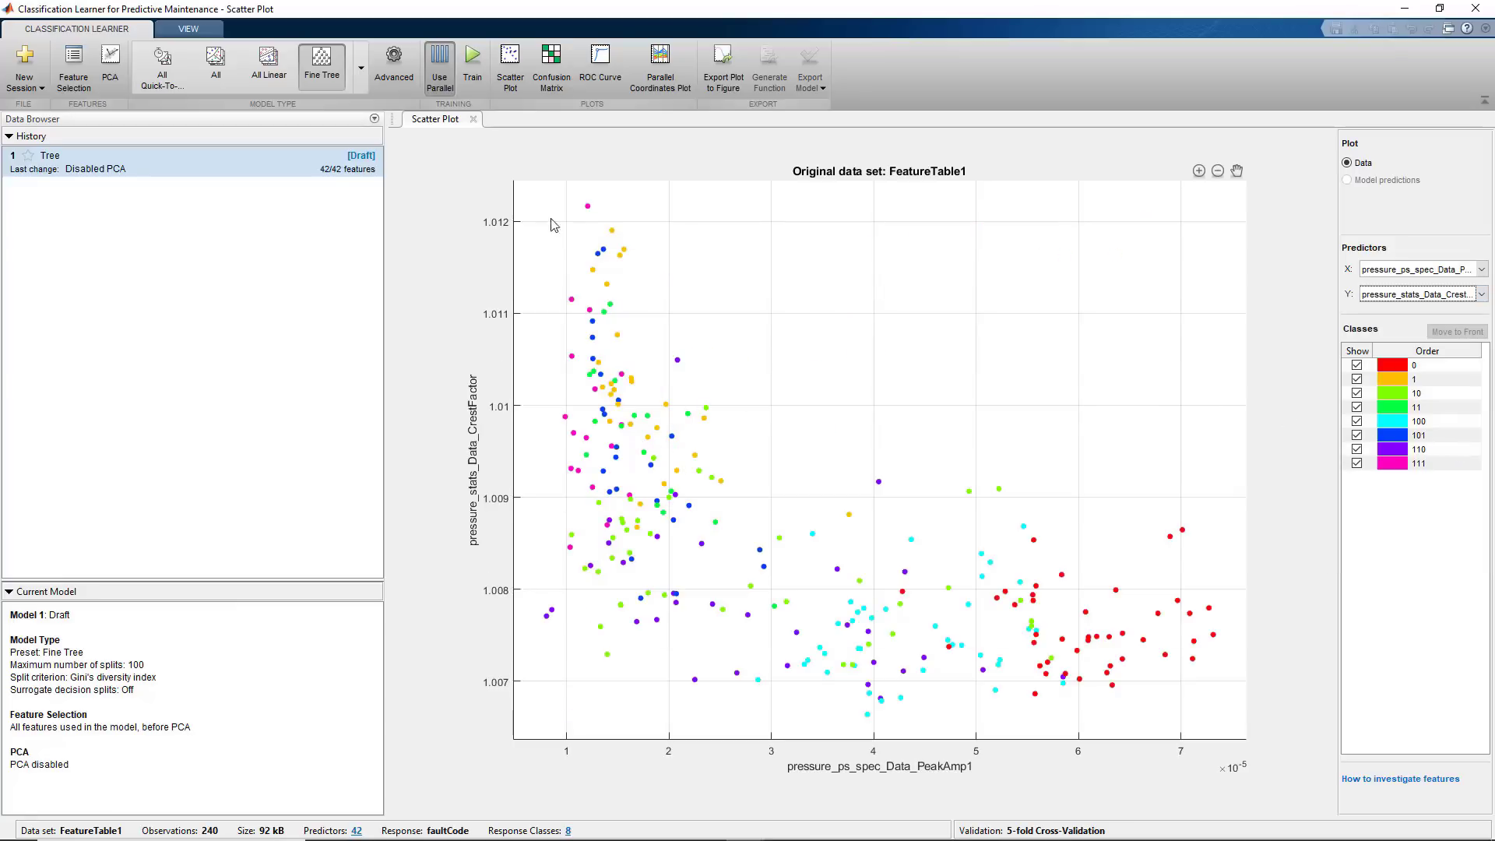
{"action": "left_click", "coordinate": [215, 62]}
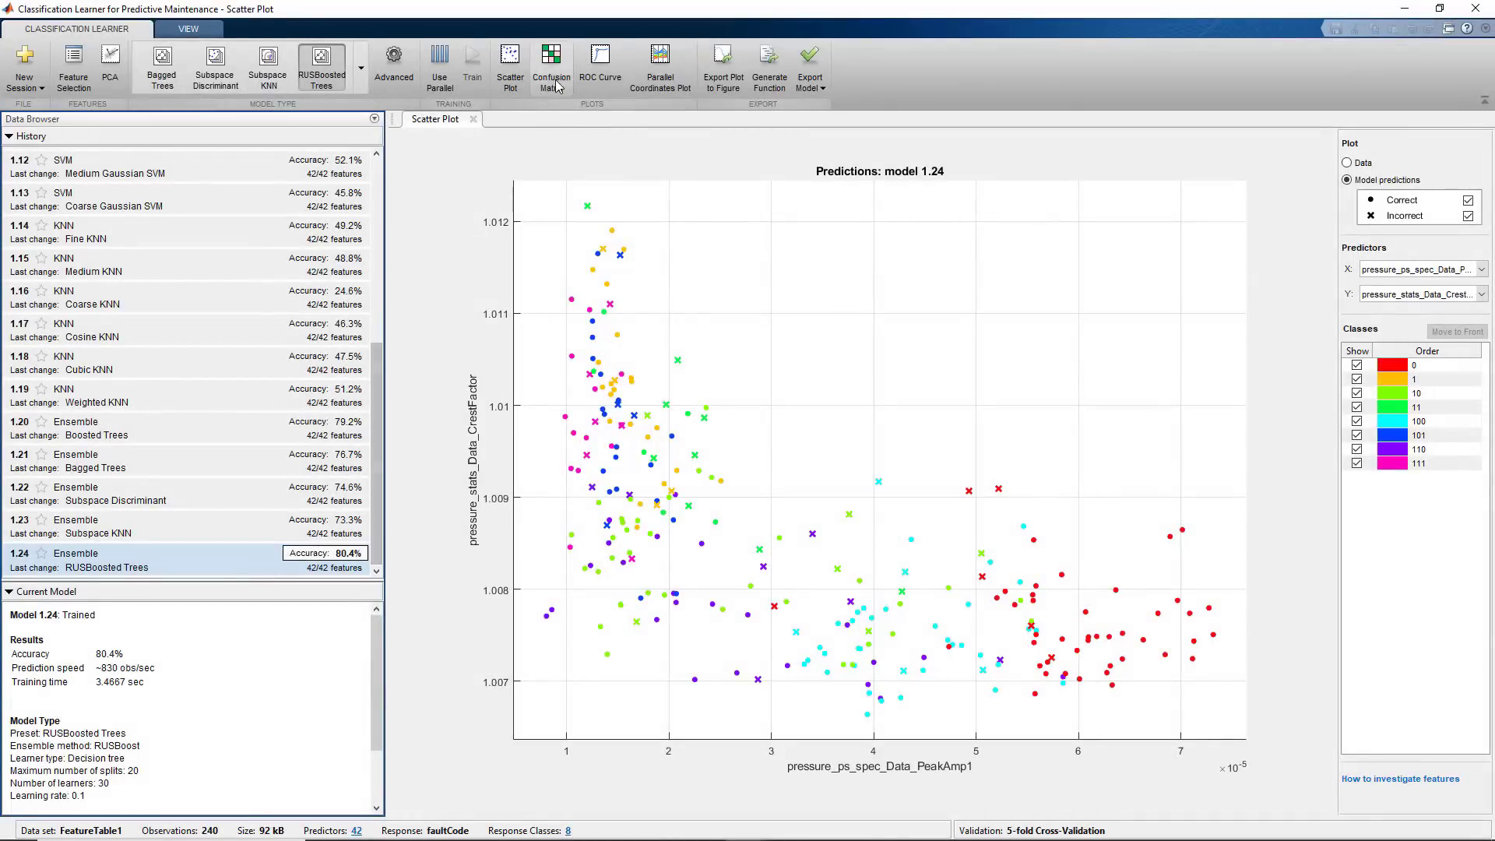
- Review the confusion matrix of model 1.24 (RUSBoosted Trees), the best ensemble
{"action": "left_click", "coordinate": [552, 61]}
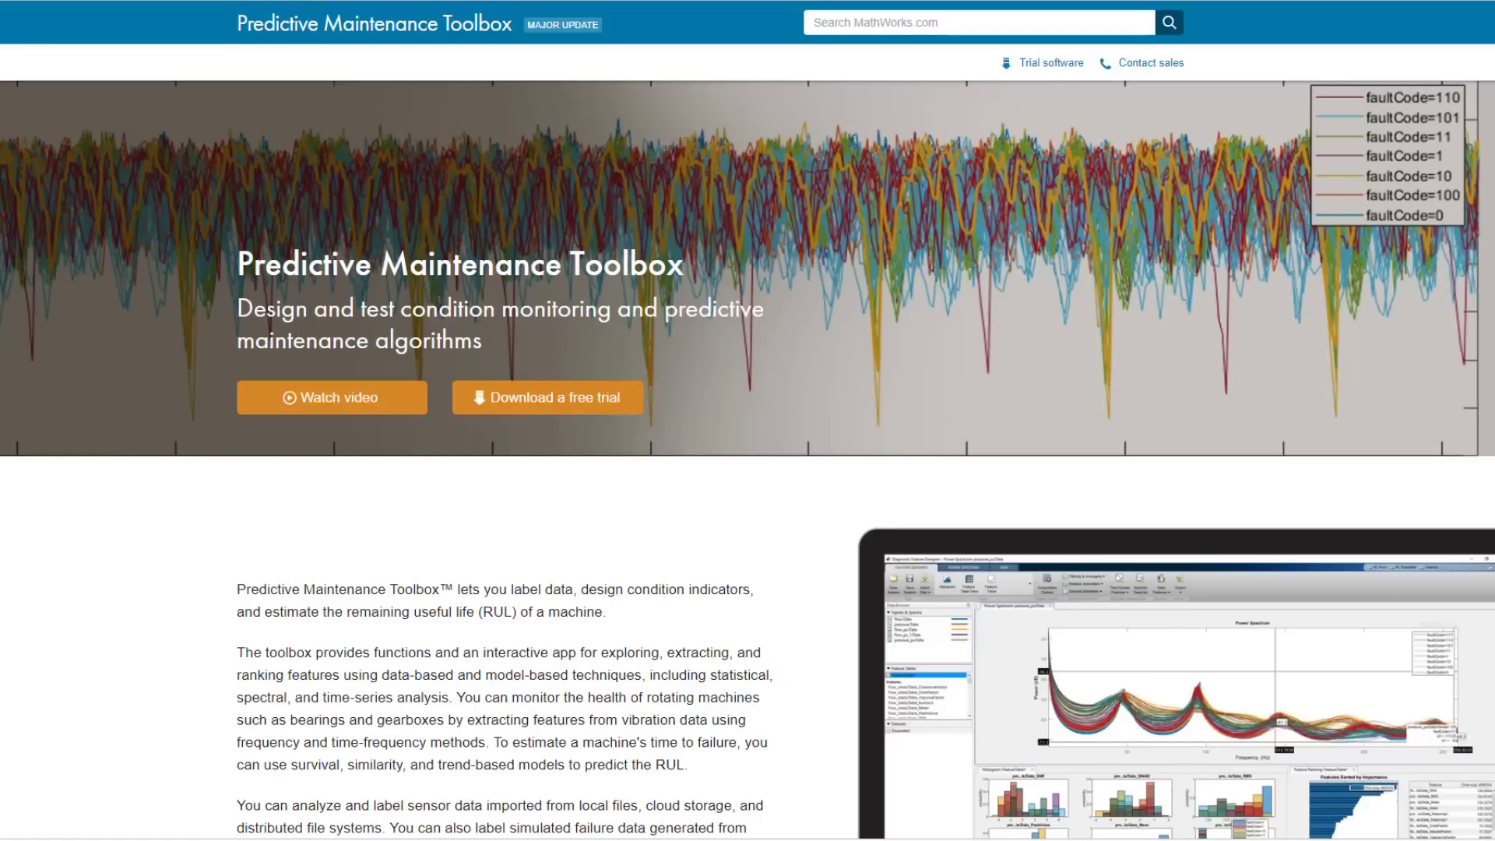
- Scroll the Predictive Maintenance Toolbox page down to the white paper on predictive maintenance obstacles
{"action": "scroll", "scroll_direction": "down", "scroll_amount": 3}
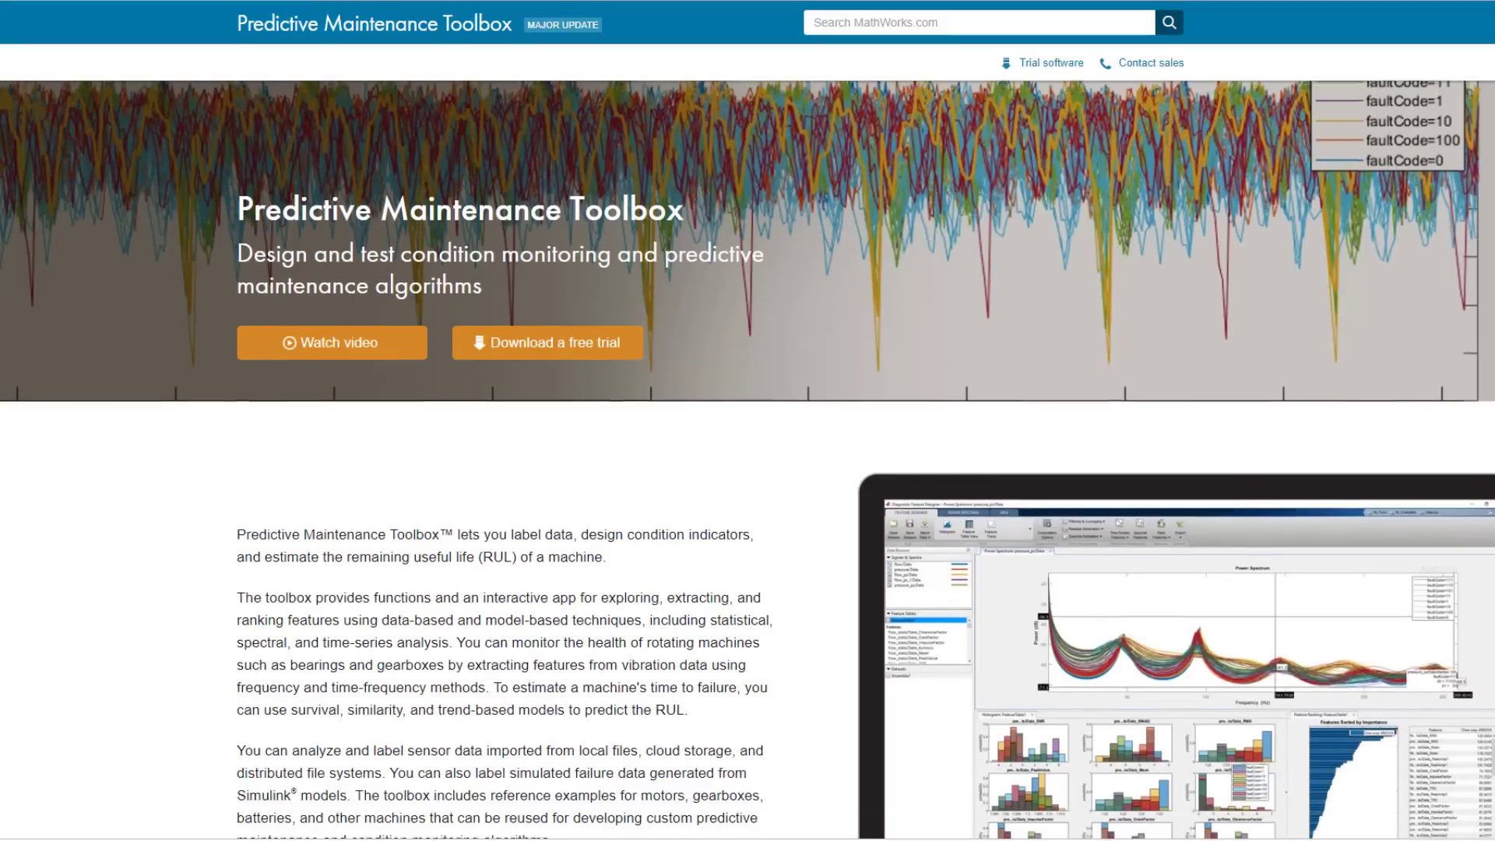
{"action": "scroll", "scroll_direction": "down", "scroll_amount": 3}
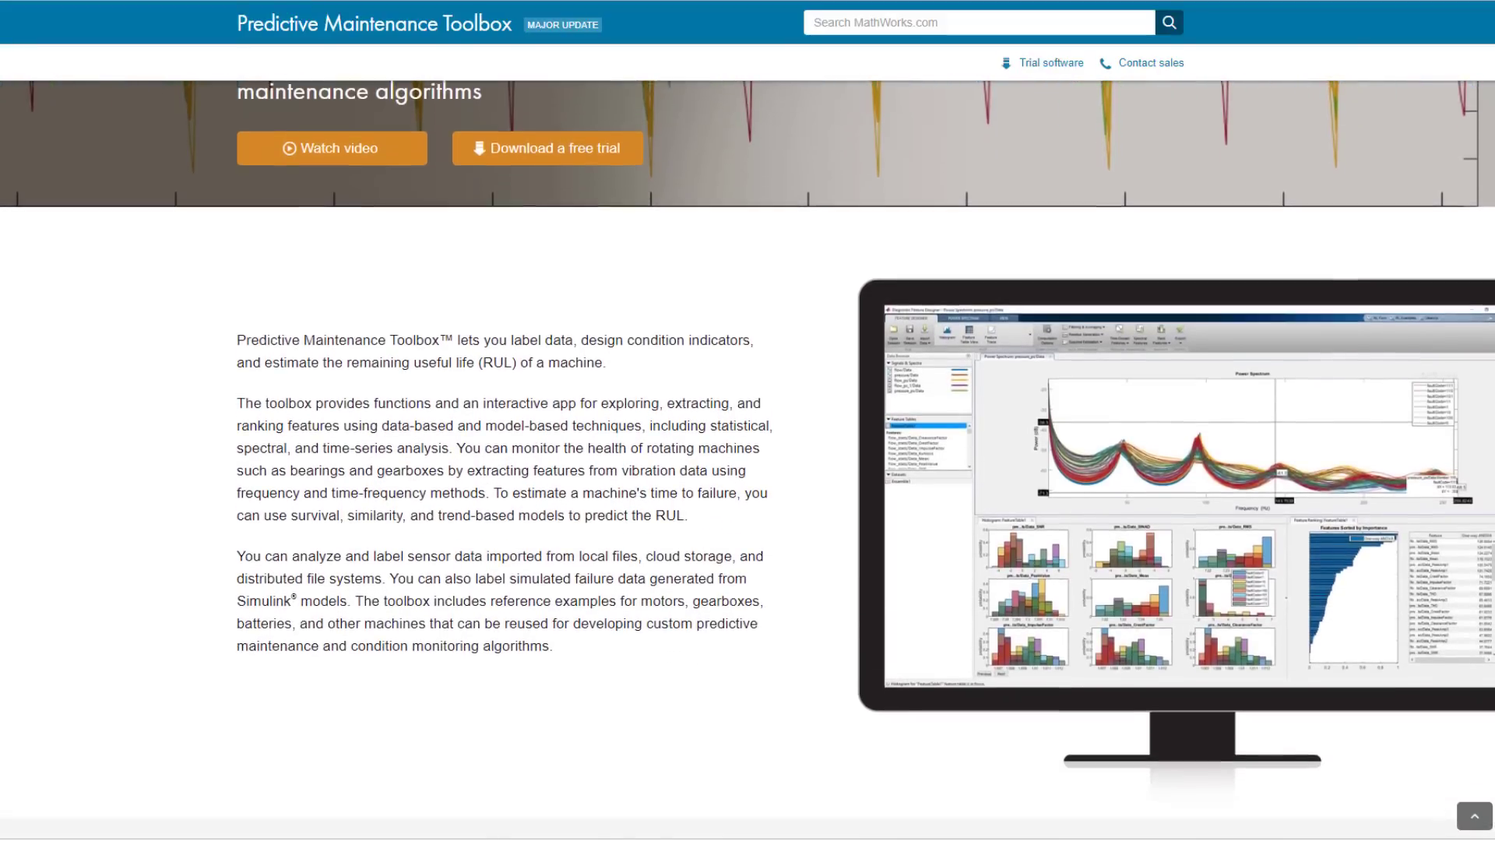
{"action": "scroll", "scroll_direction": "down", "scroll_amount": 3}
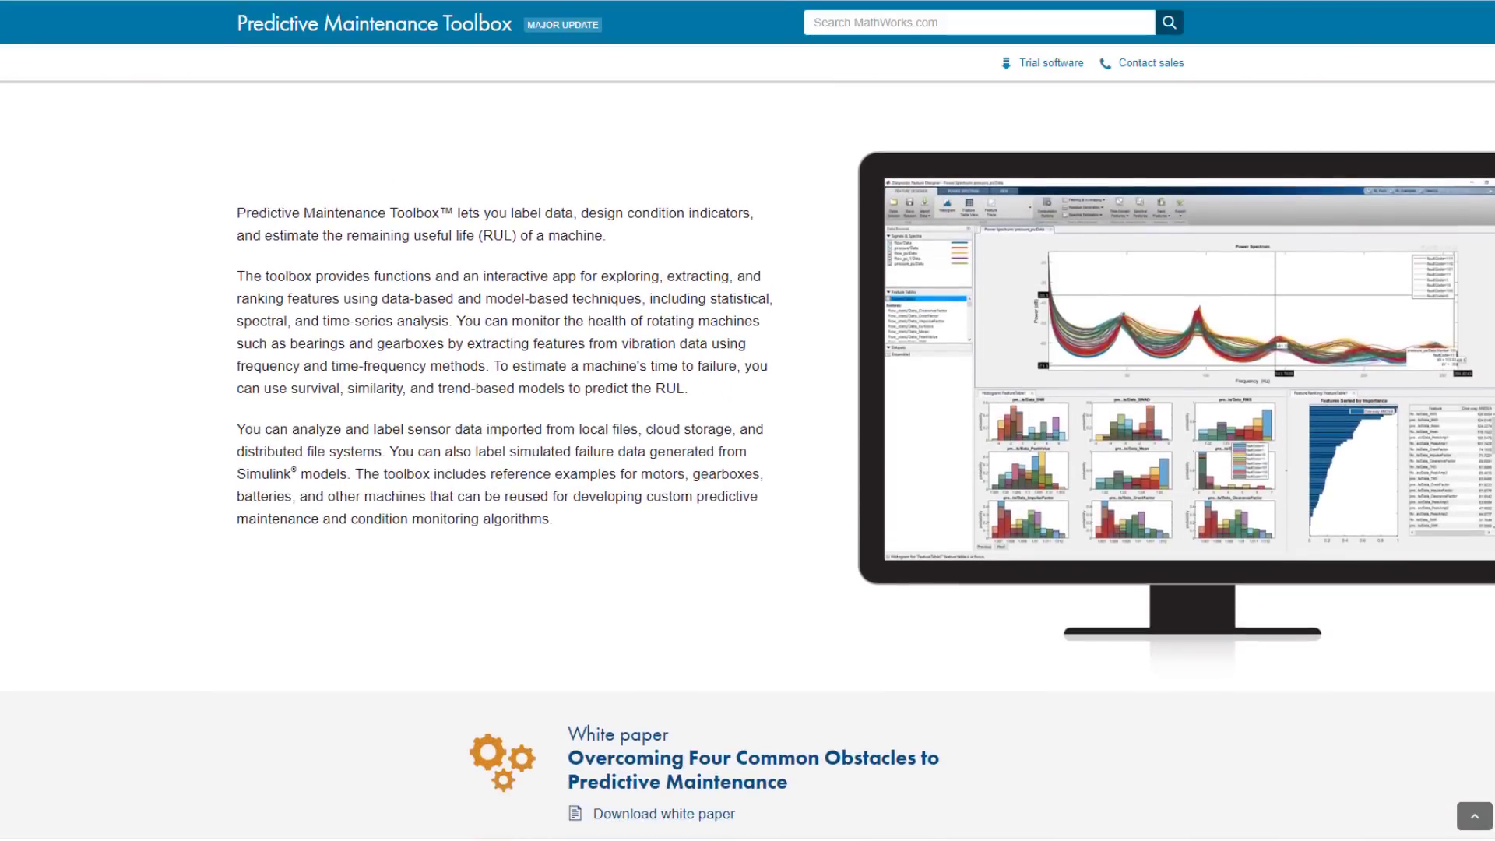